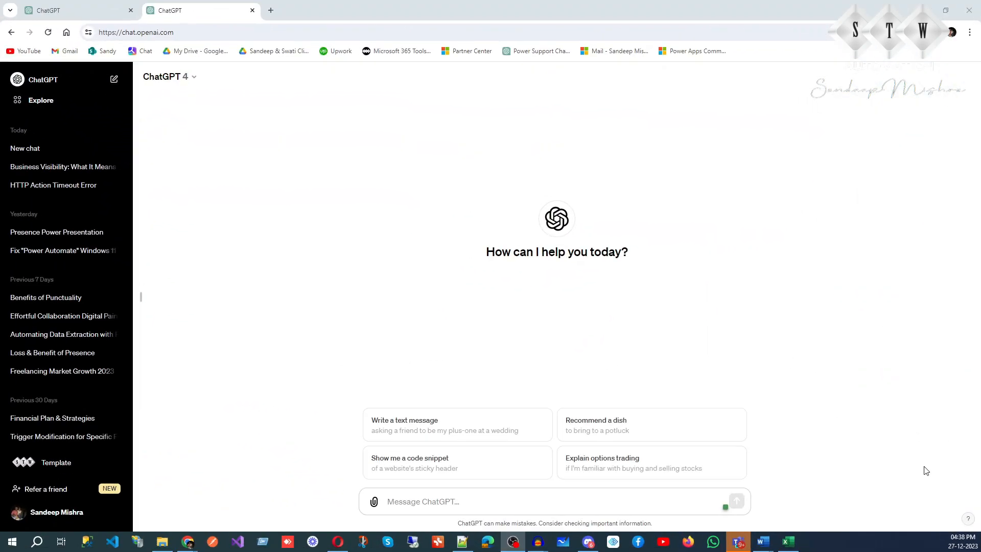
- Attach 'DAta entry of 09.12.2023 Mustard Retailer Survey Format.xlsx' from drive D: to the new message
left_click(786, 540)
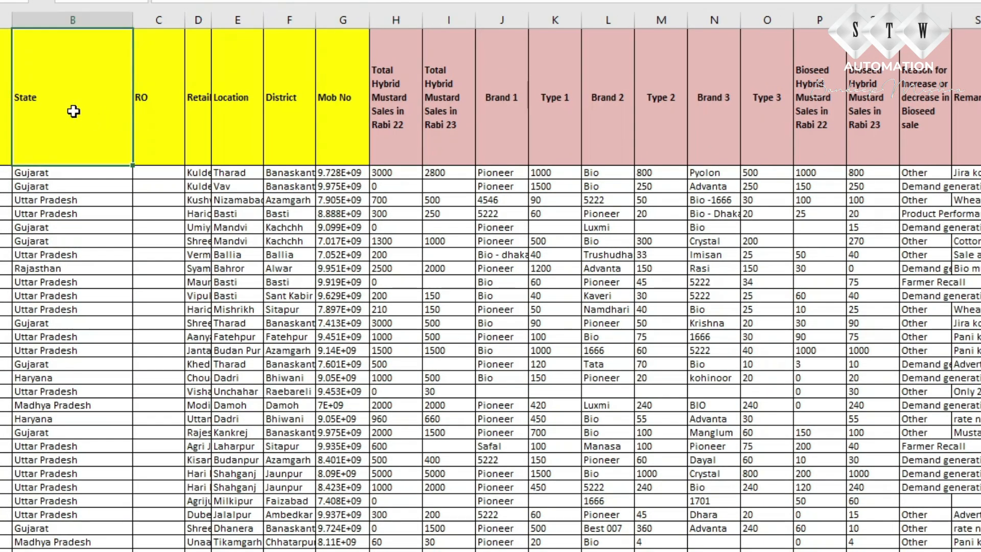
left_click(606, 99)
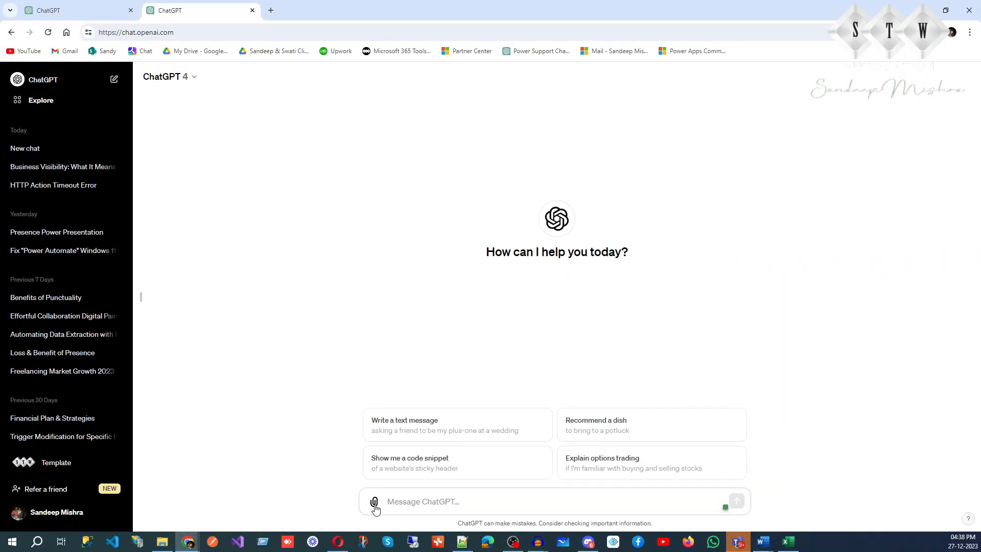
left_click(373, 504)
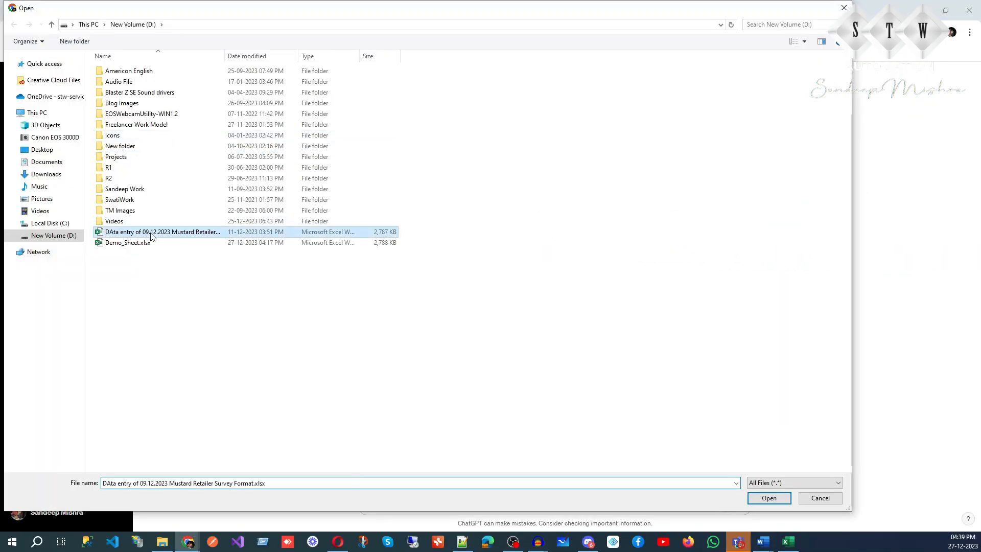
left_click(769, 497)
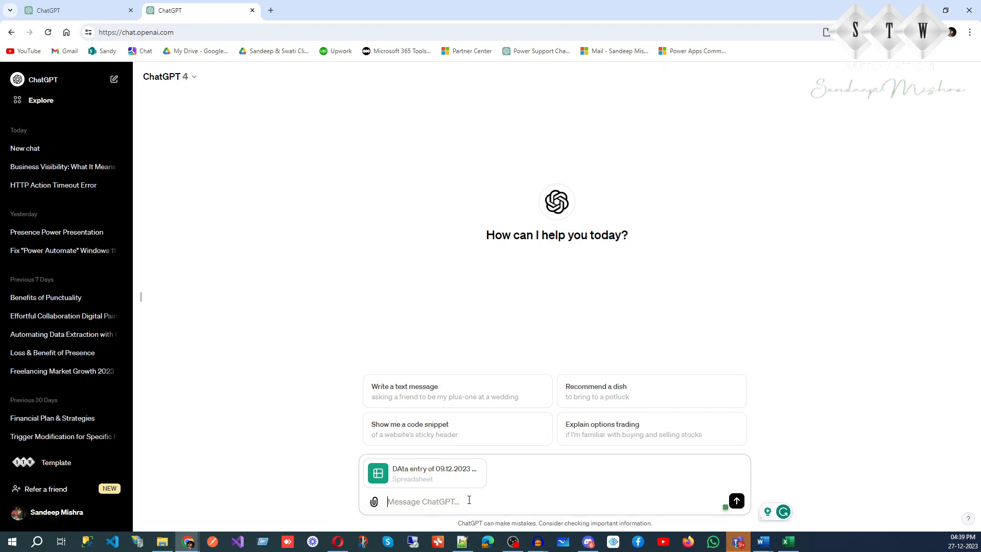
- Draft a request for a state-wise sales report of the top three brands and others
type("I want")
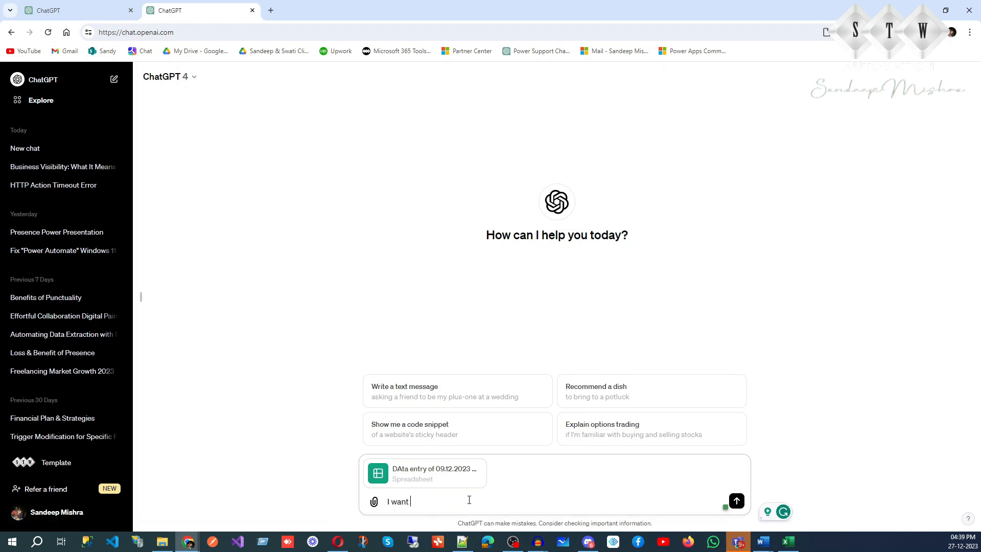
type("state w")
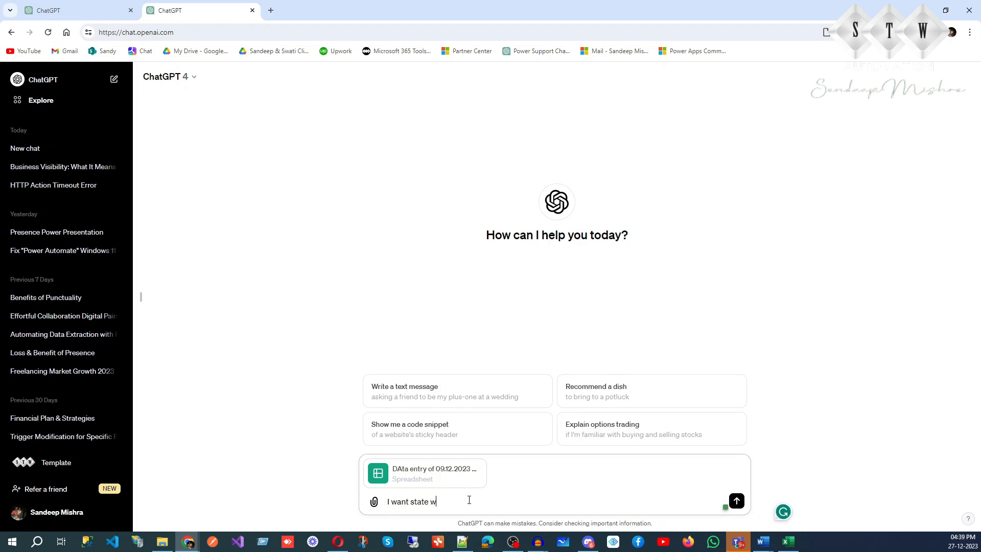
type("ise")
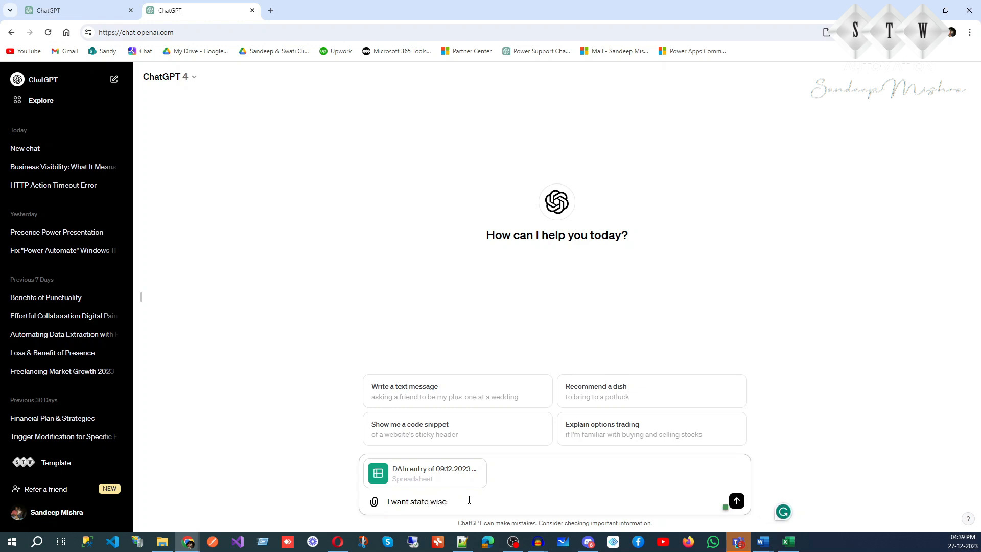
type("sa")
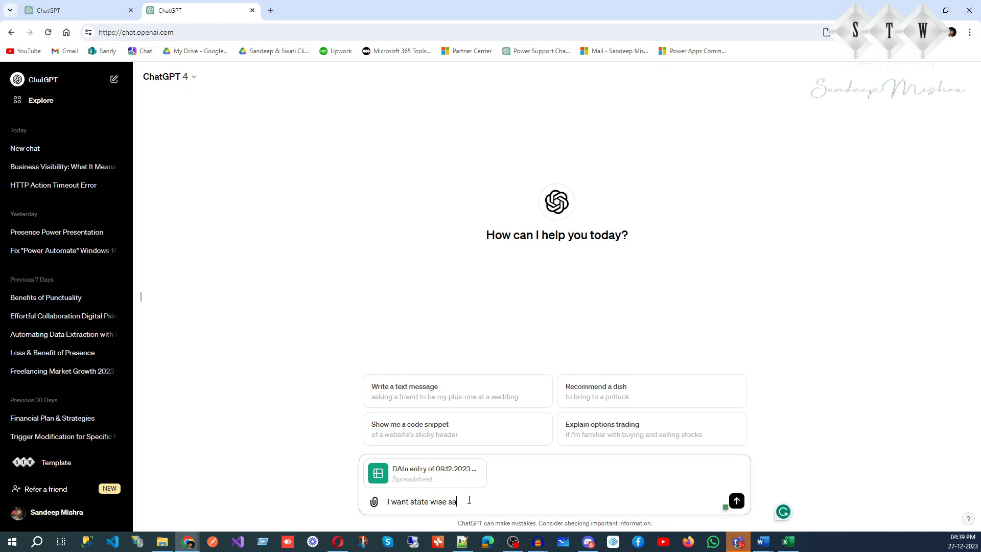
type("les report")
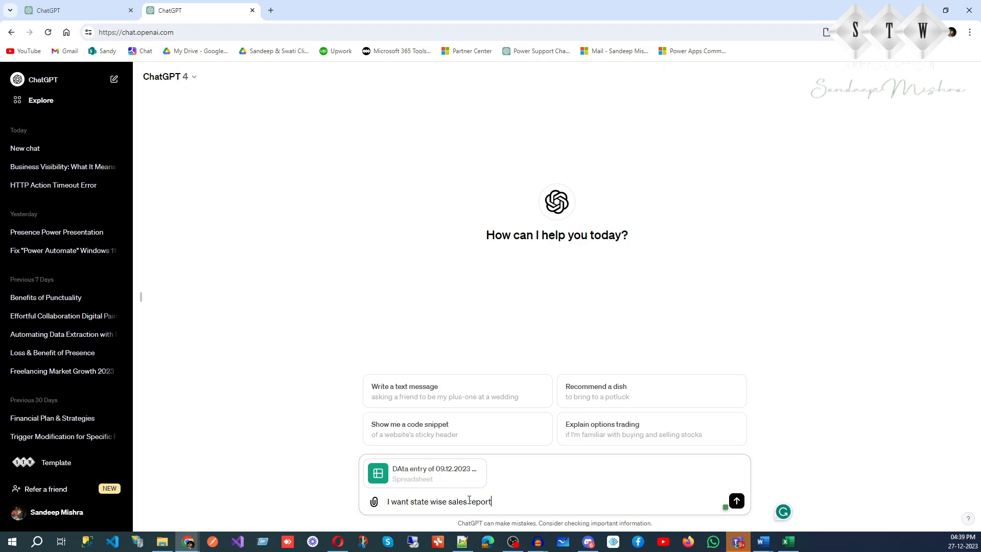
type("for")
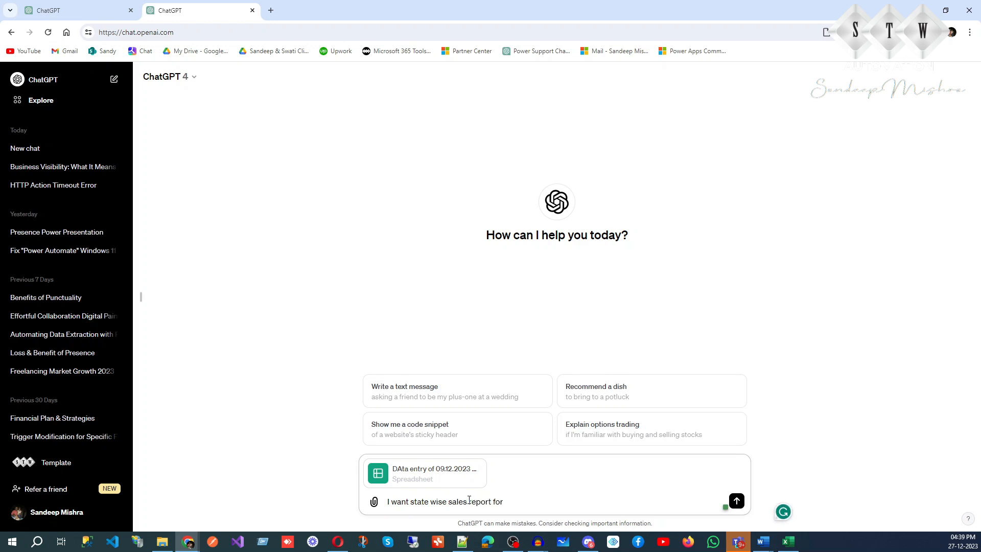
type("trop gr")
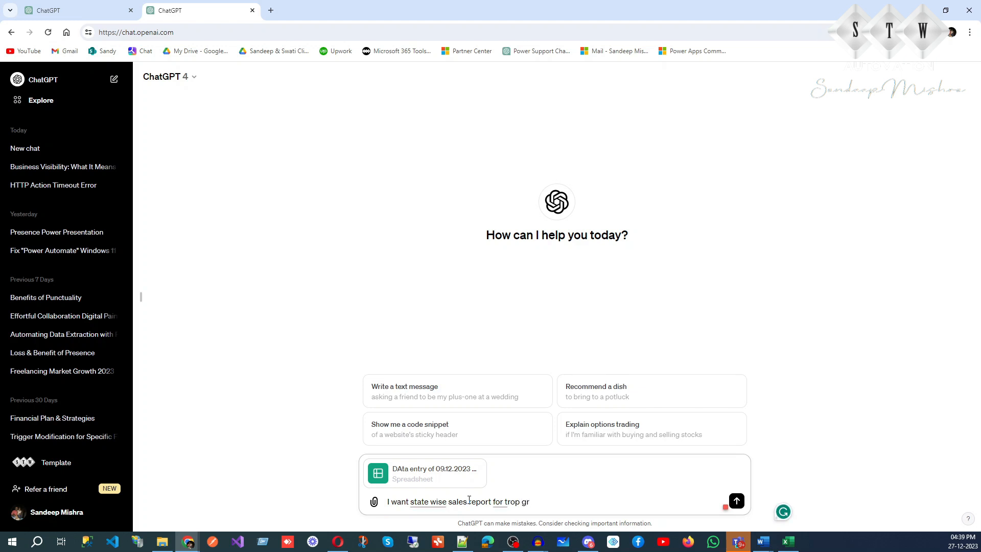
type("thre")
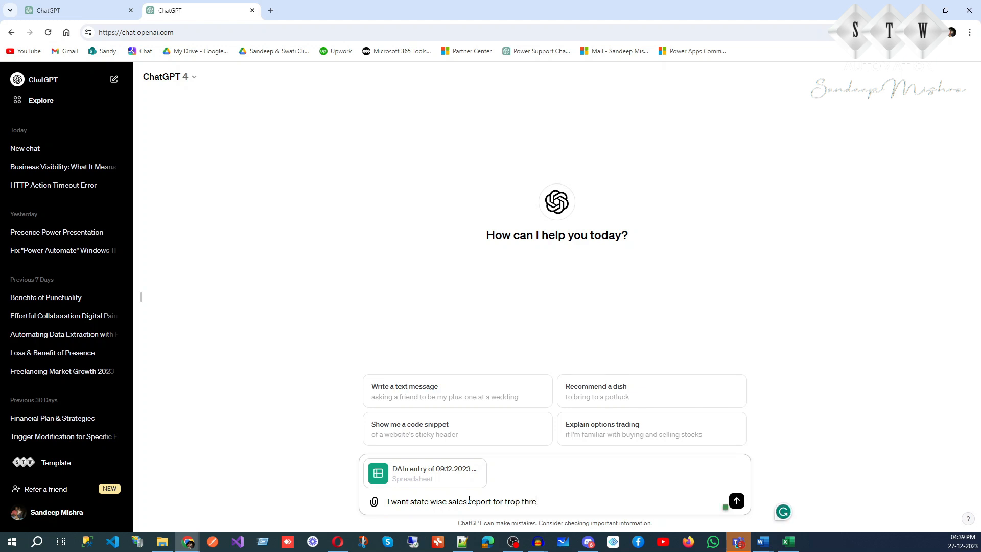
key("Backspace")
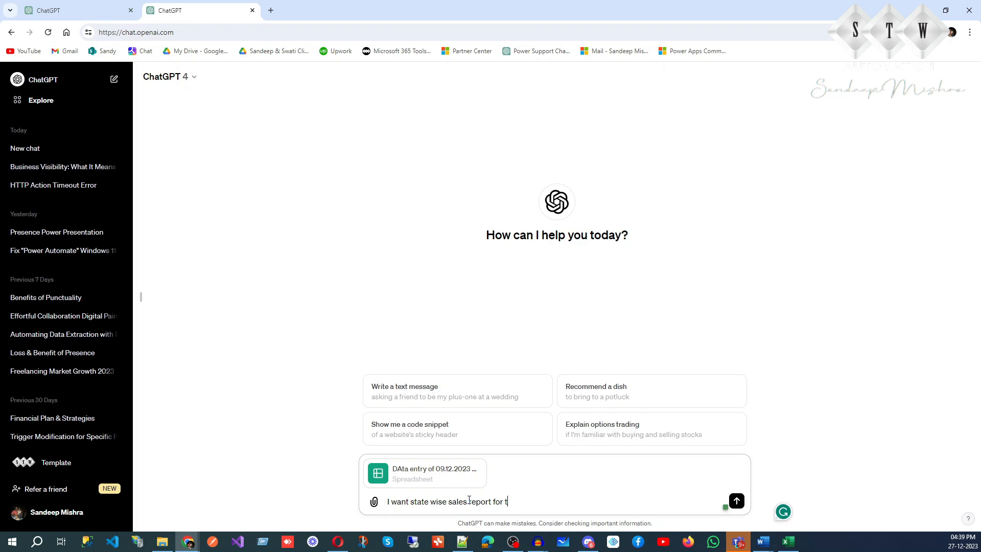
type("op three")
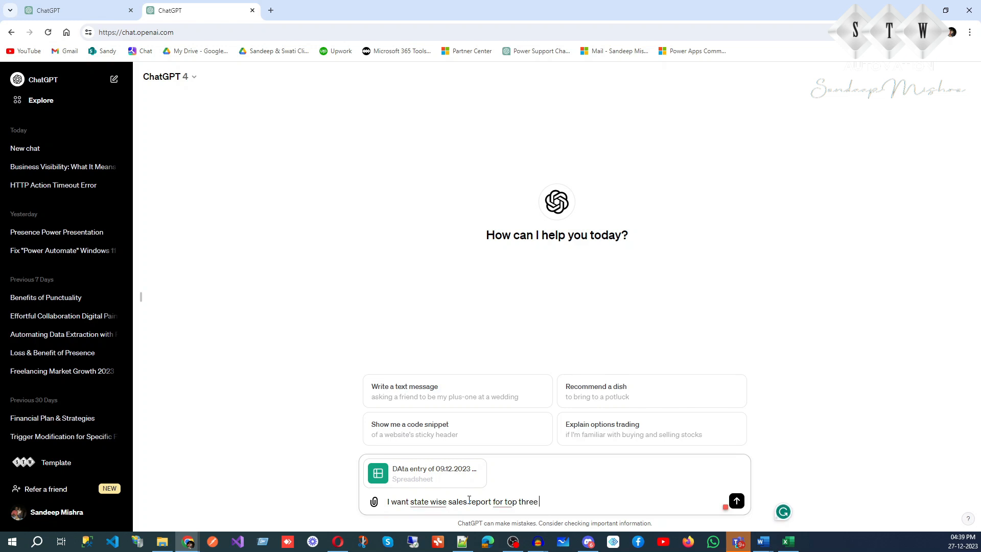
type("brand")
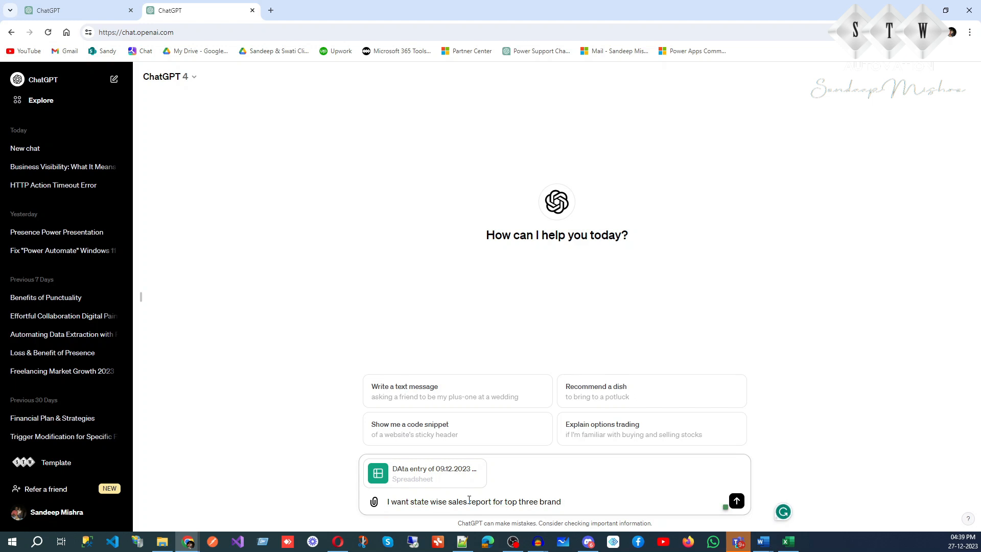
type("and then")
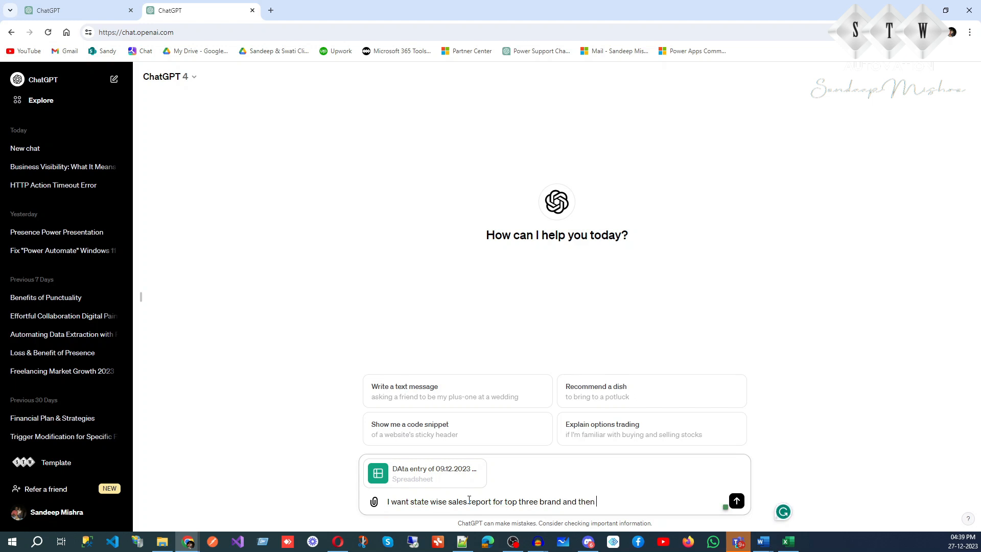
type("others")
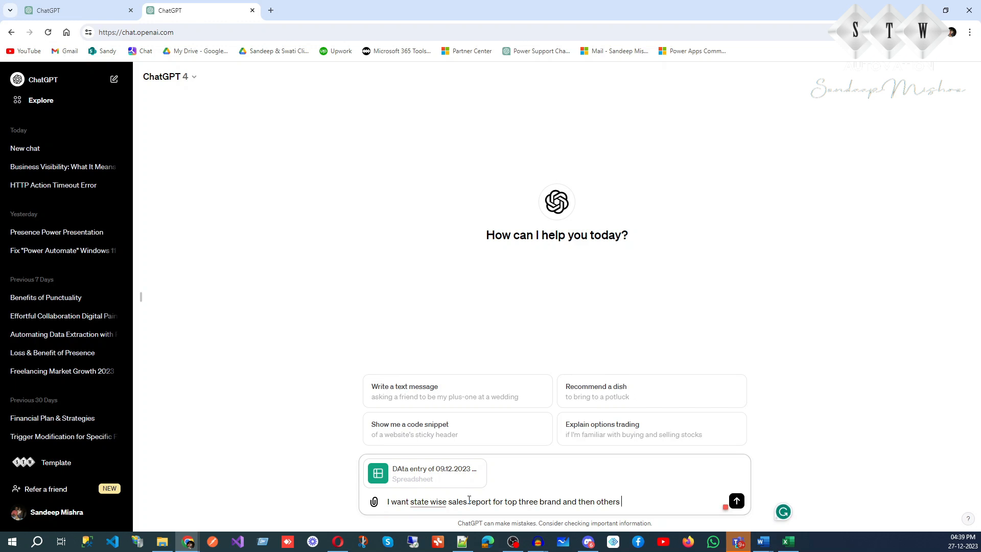
type("in t")
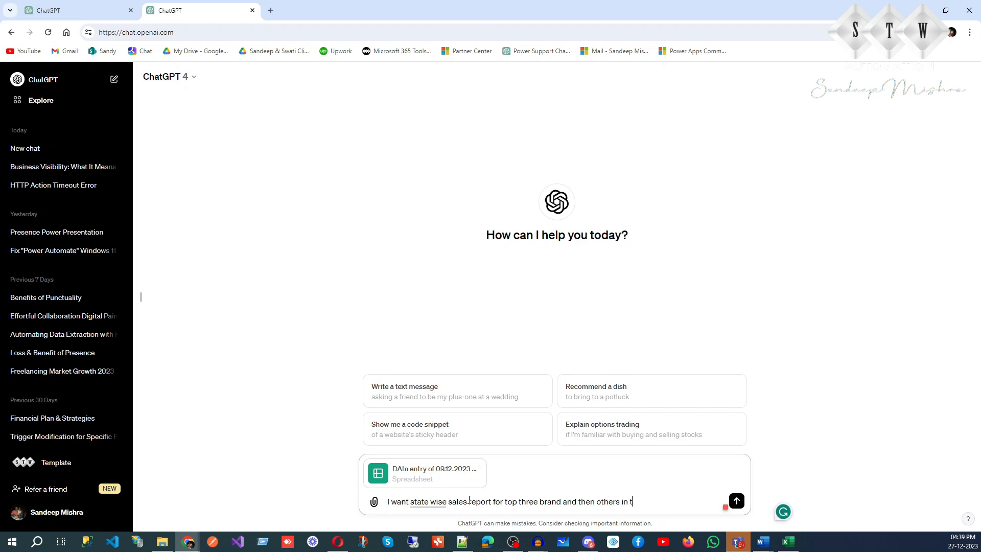
type("hat state.")
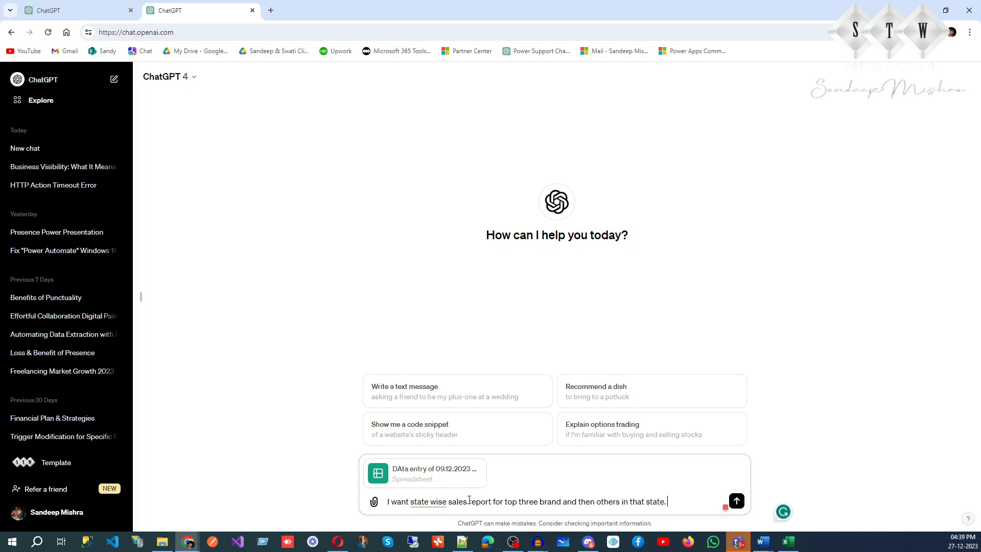
- Add 'Please ask questions you have in creating this report.' and fix a misspelled word
type("Please ask what ever qu")
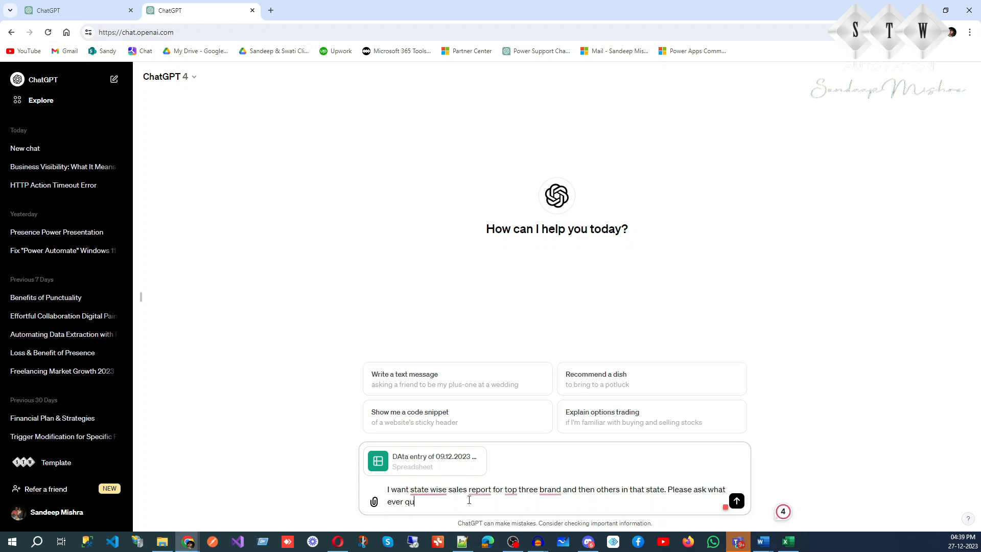
type("estions")
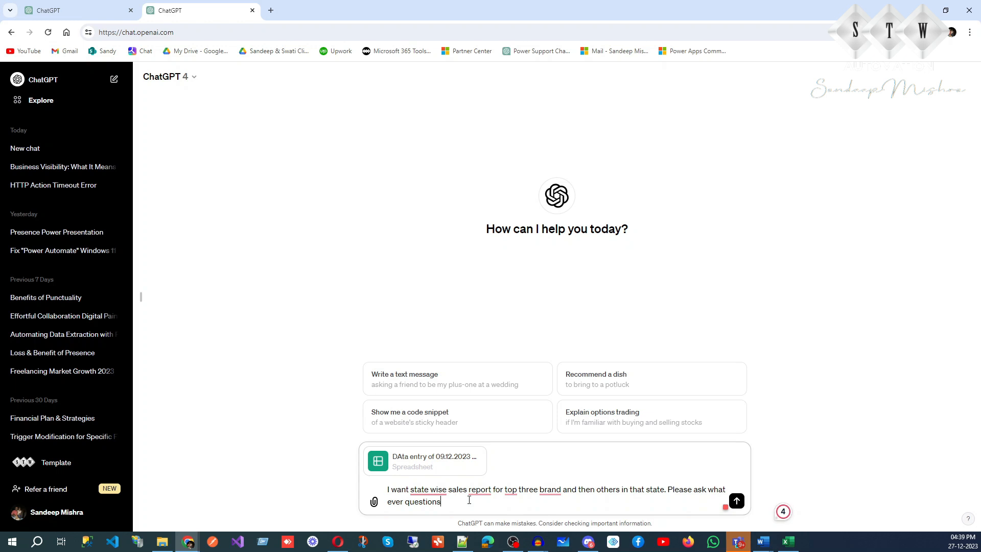
type("you have")
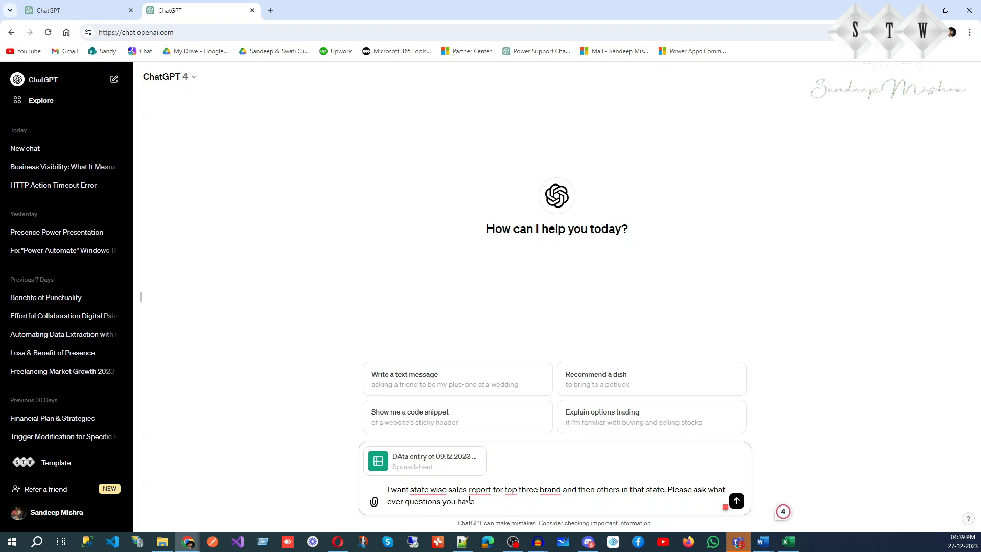
type("in c")
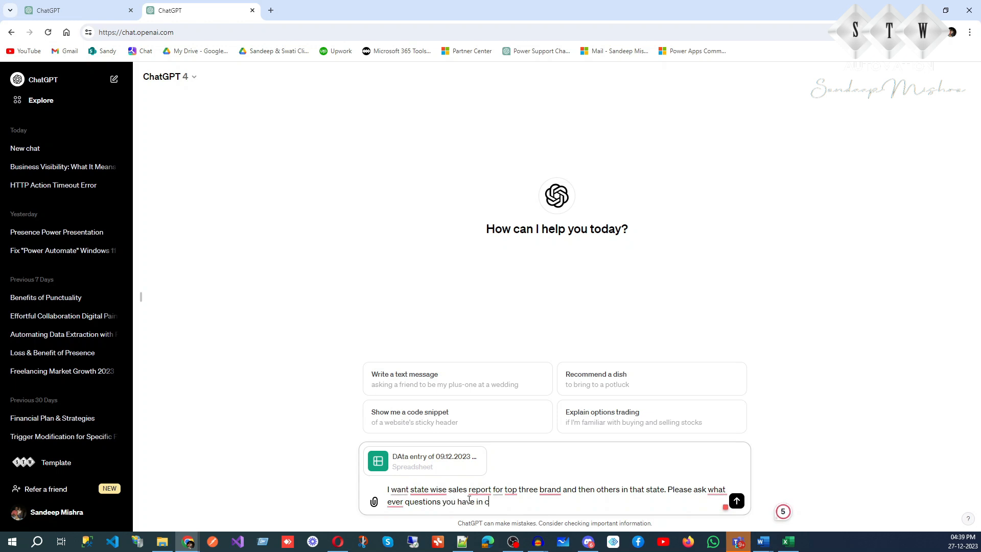
type("reating this r")
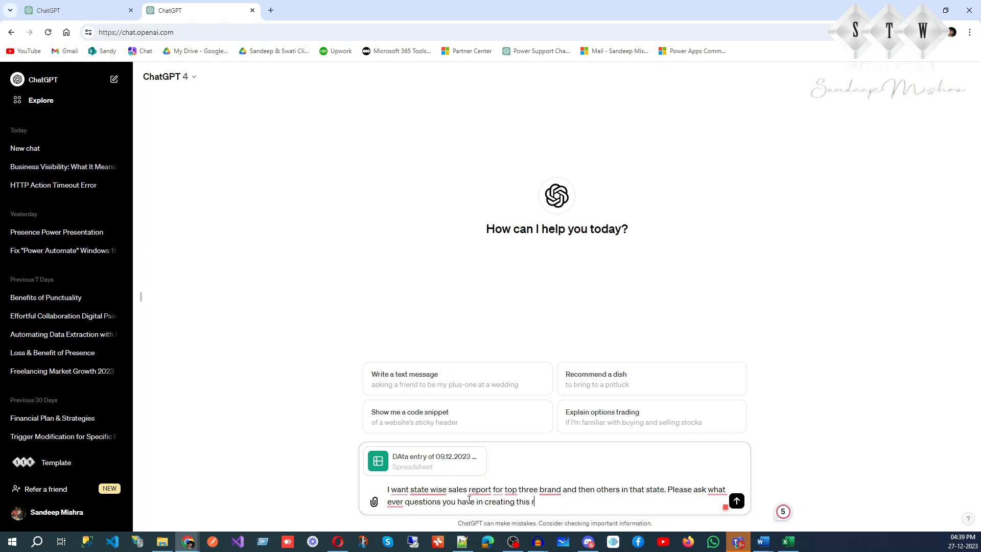
type("report.")
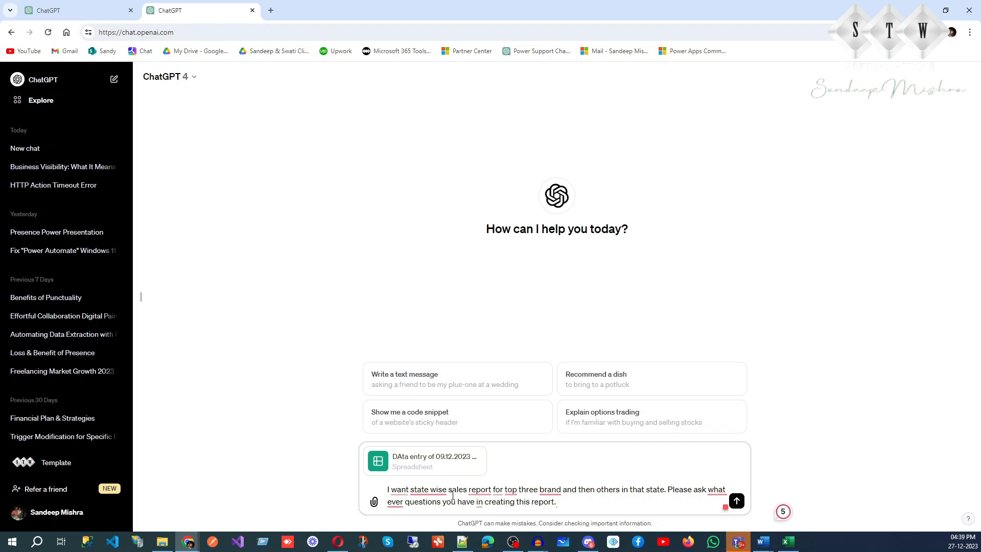
double_click(429, 489)
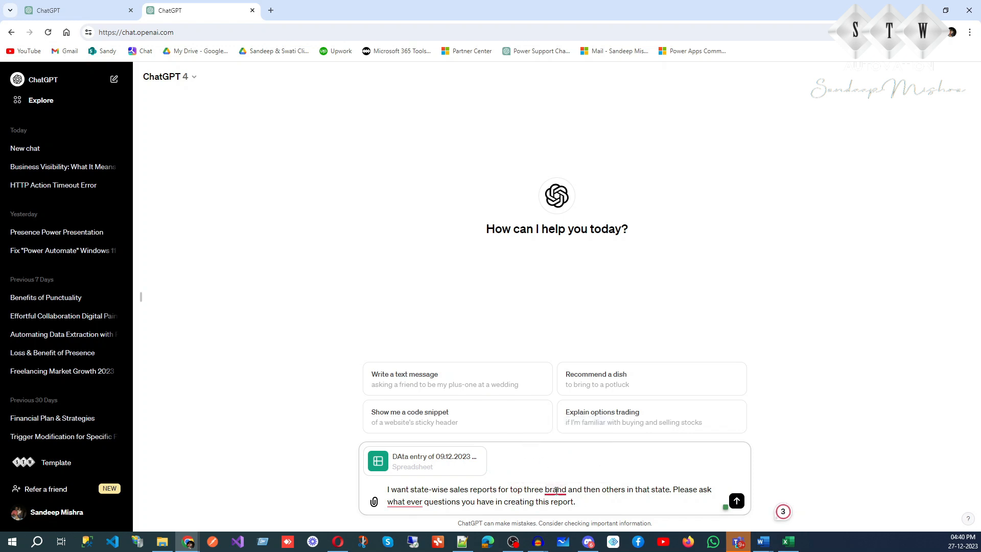
type("s")
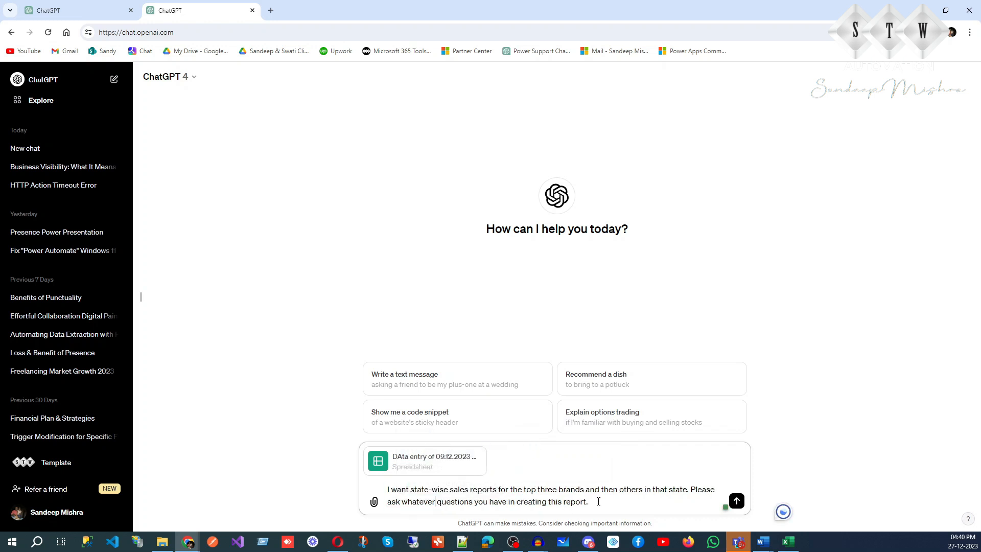
- Send the report request with the attached mustard survey spreadsheet
left_click(736, 501)
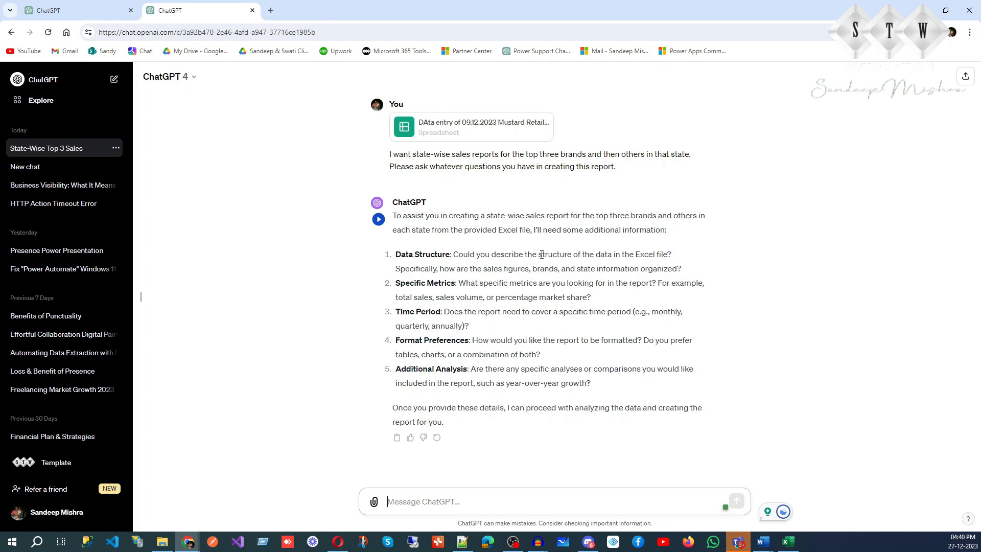
mouse_move(667, 254)
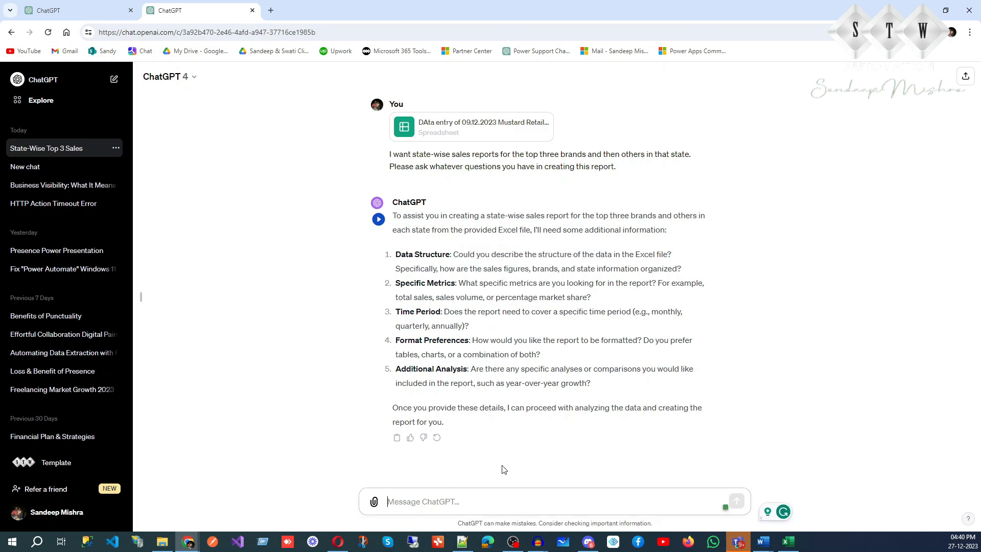
- Explain that the Excel data has a state column followed by top-brand columns
type("It is")
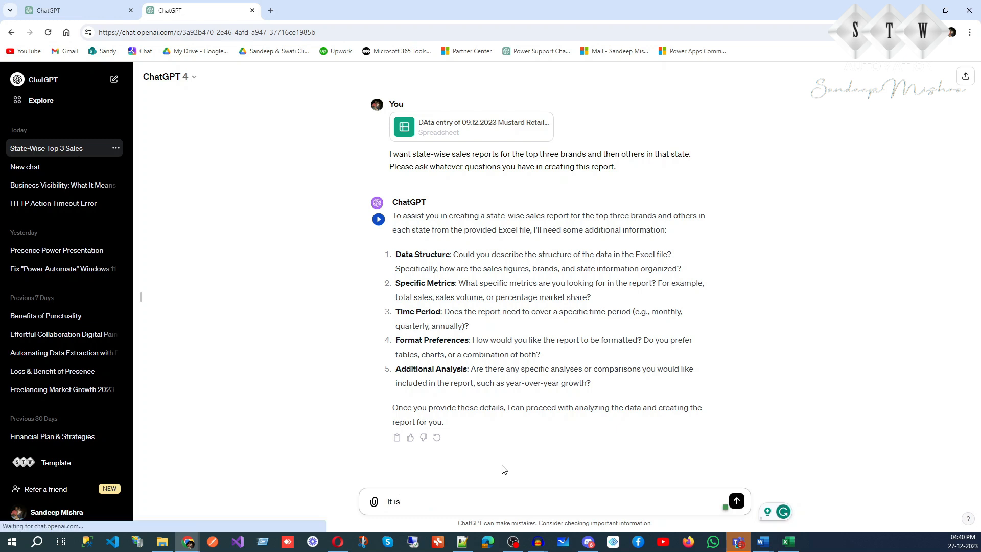
type("excel d")
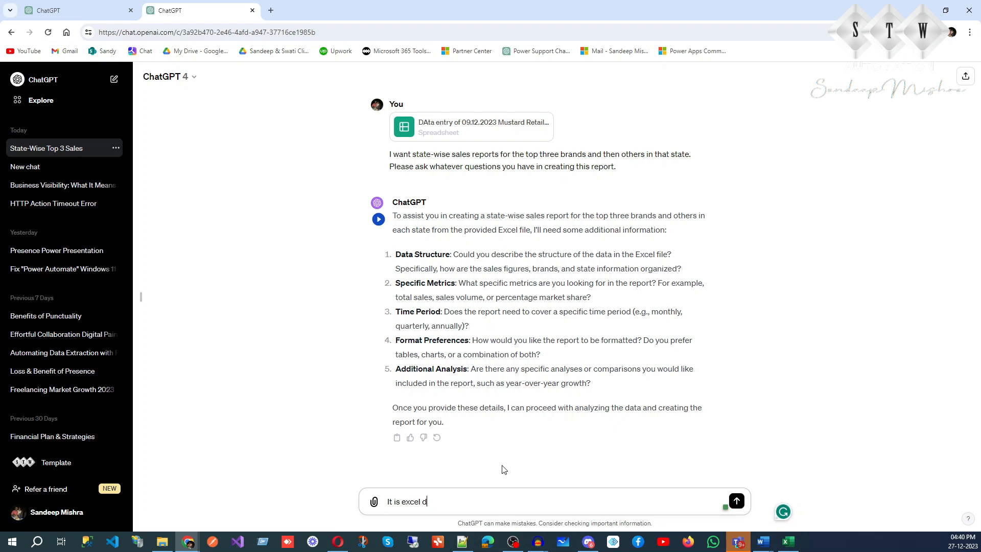
type("ata in s")
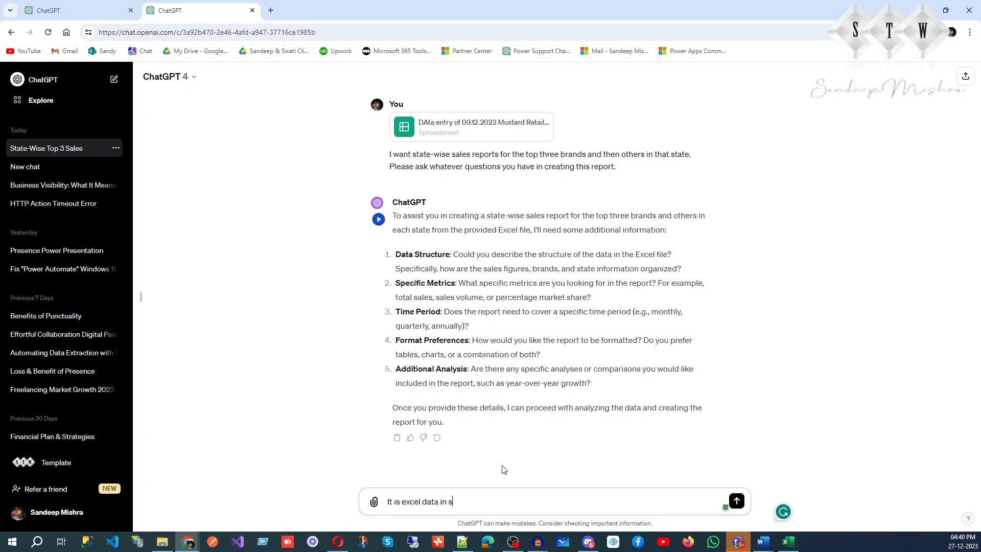
type("tate column w")
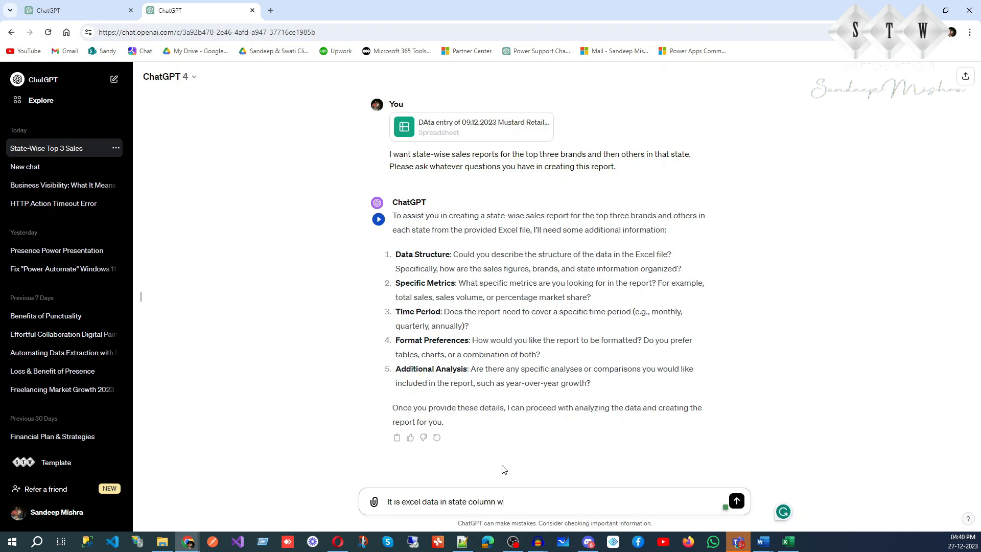
type("e have states")
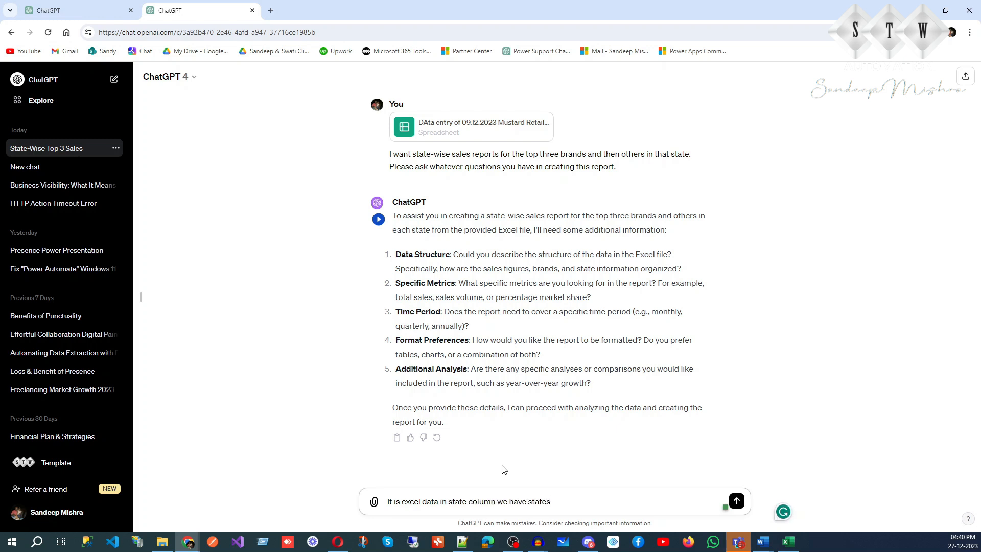
type("and then we")
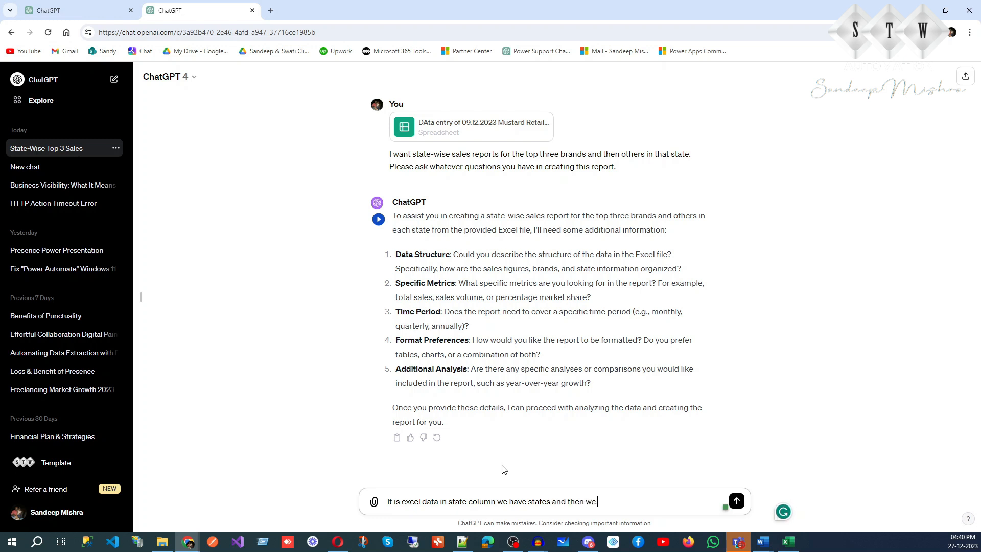
type("have top")
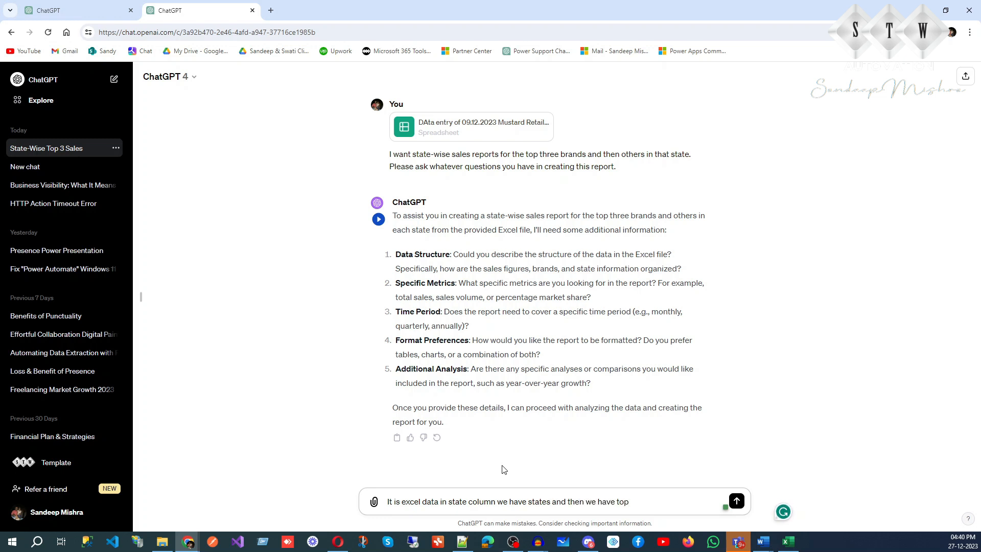
type("b")
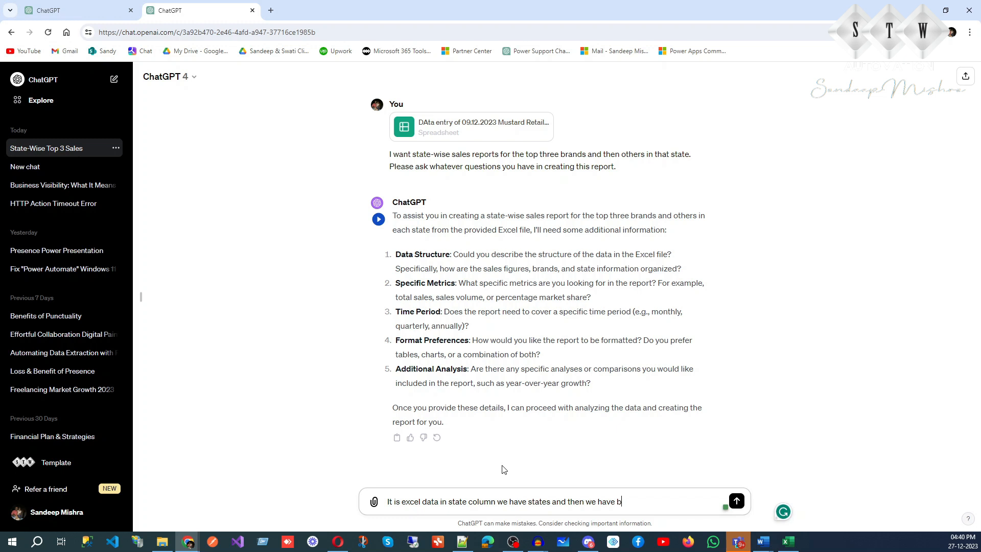
type("rands")
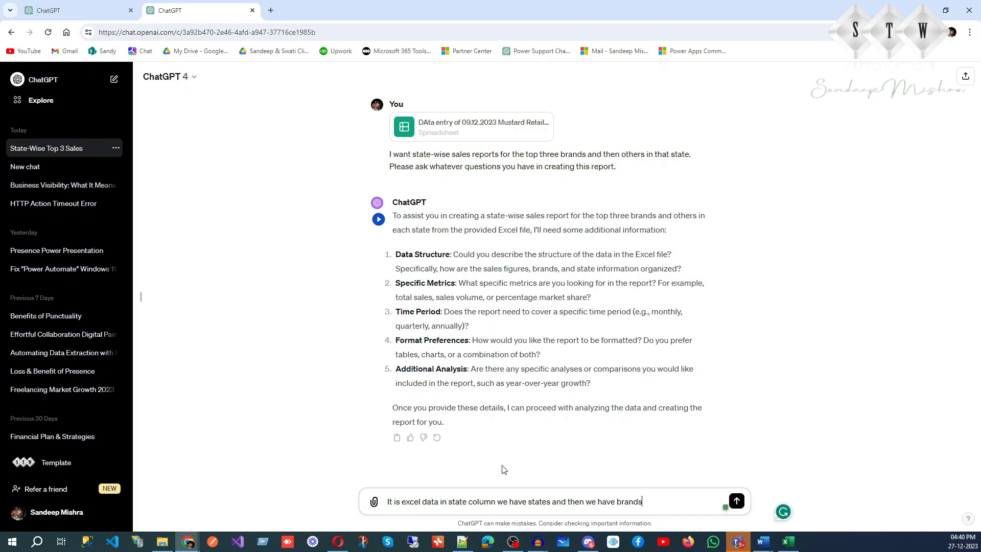
type("in")
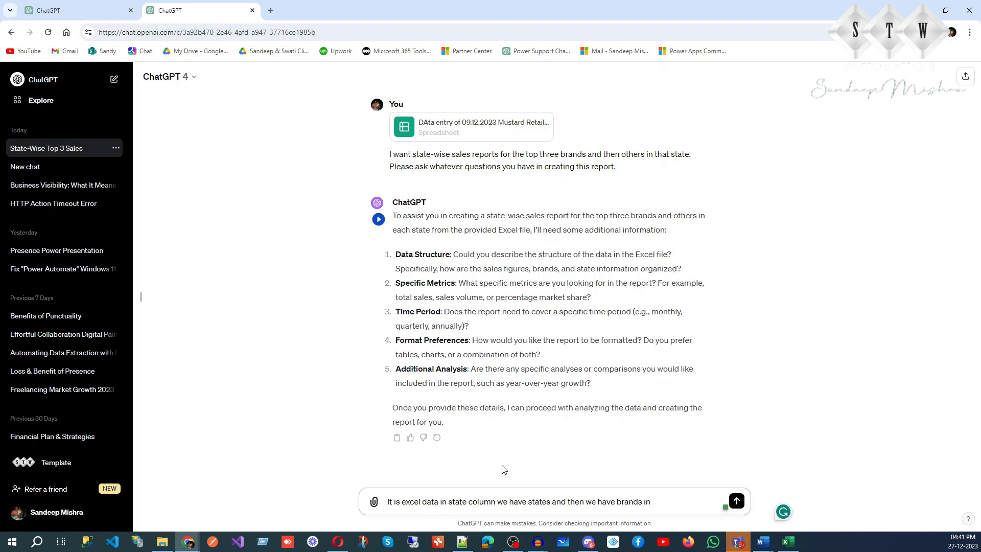
type("columns")
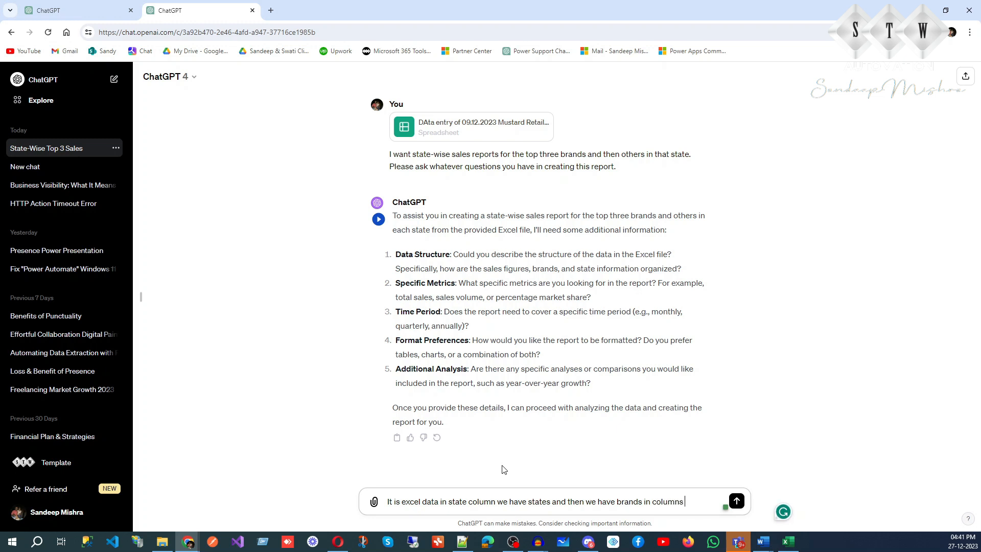
- Describe brand1, brand2 columns with their sales numbers in type1, type2 columns
type("like brand")
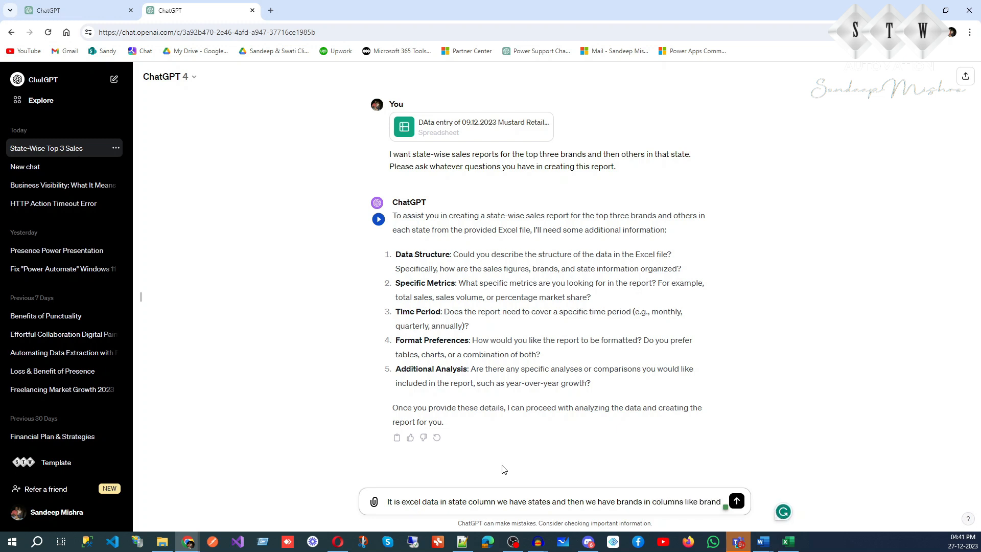
type("brand1,bra")
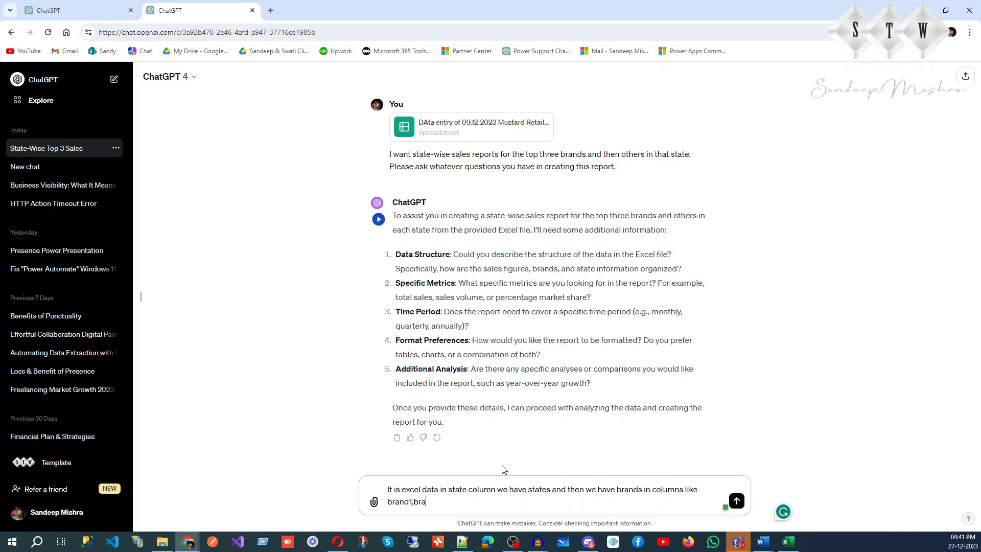
type("nd2,br")
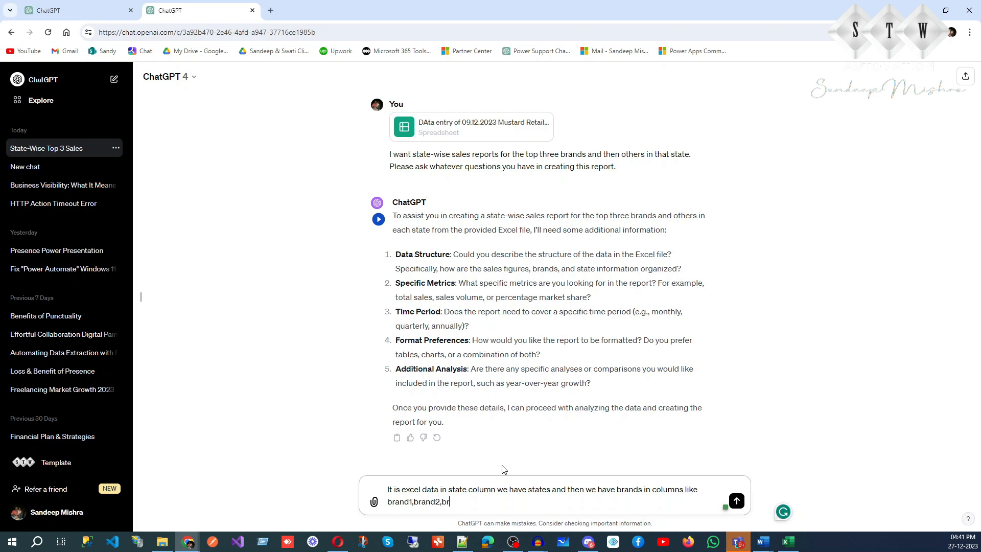
type("and2, and t")
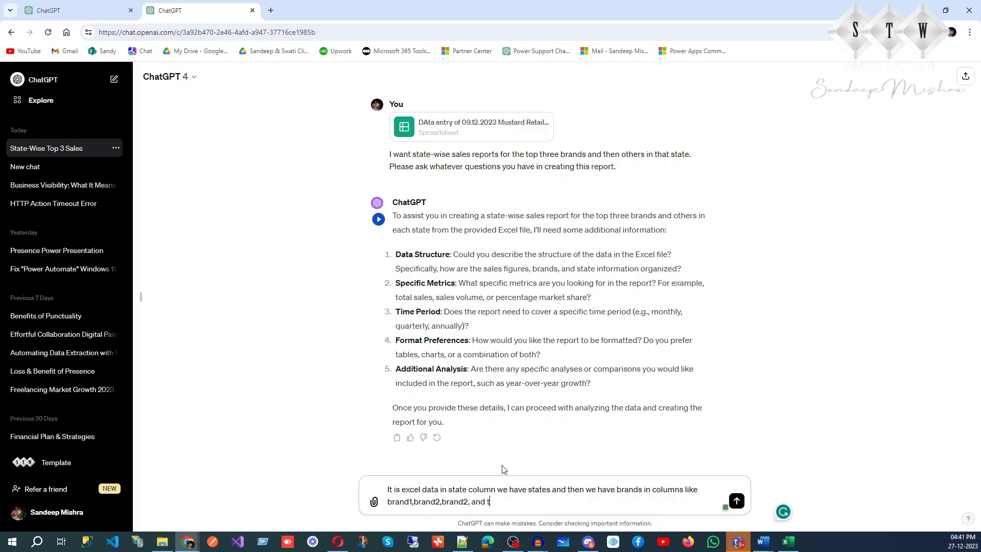
type("heir re")
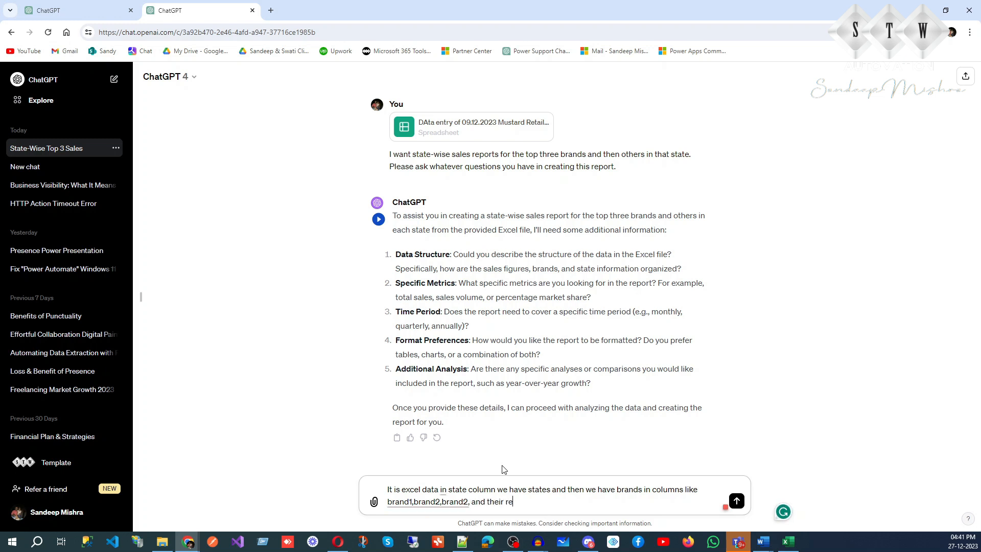
type("spective")
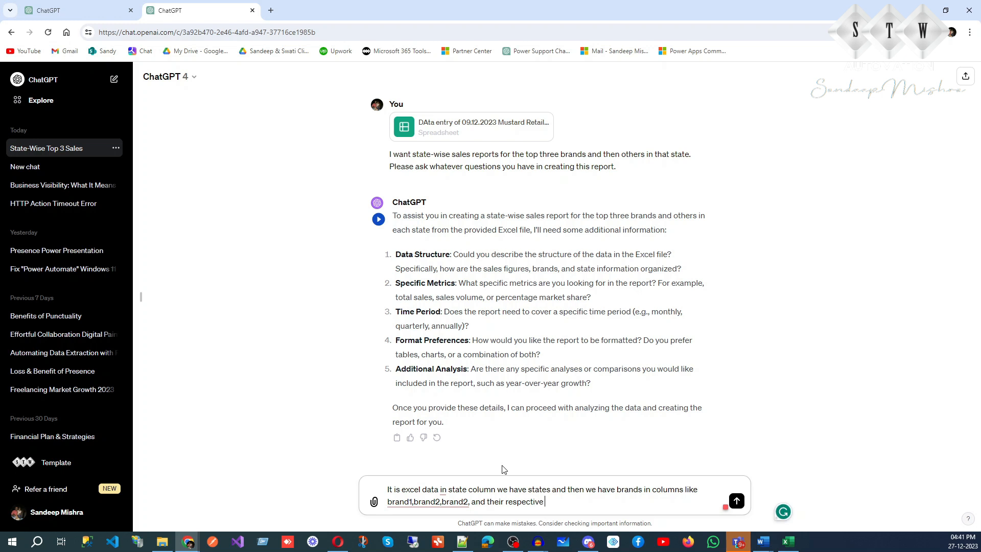
type("sales numbers")
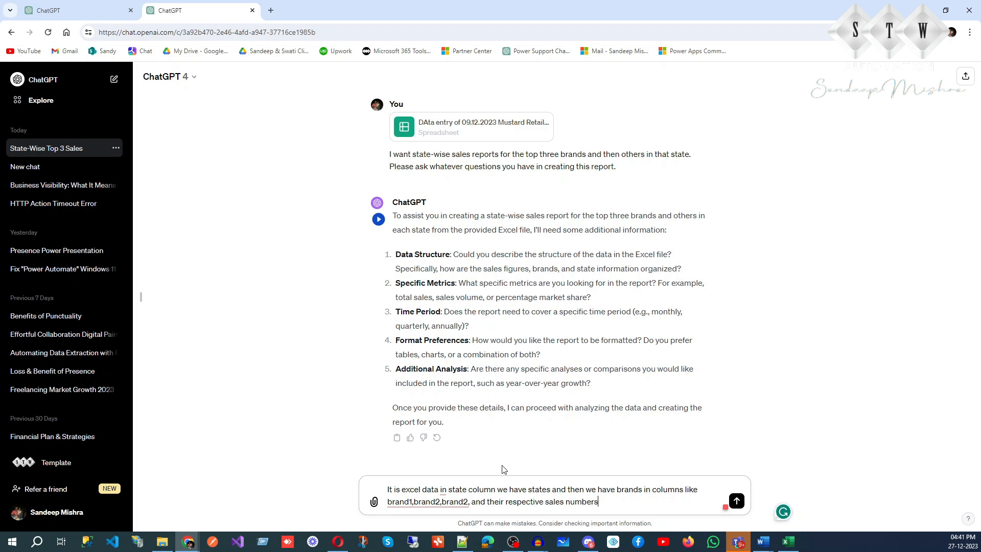
type("in type")
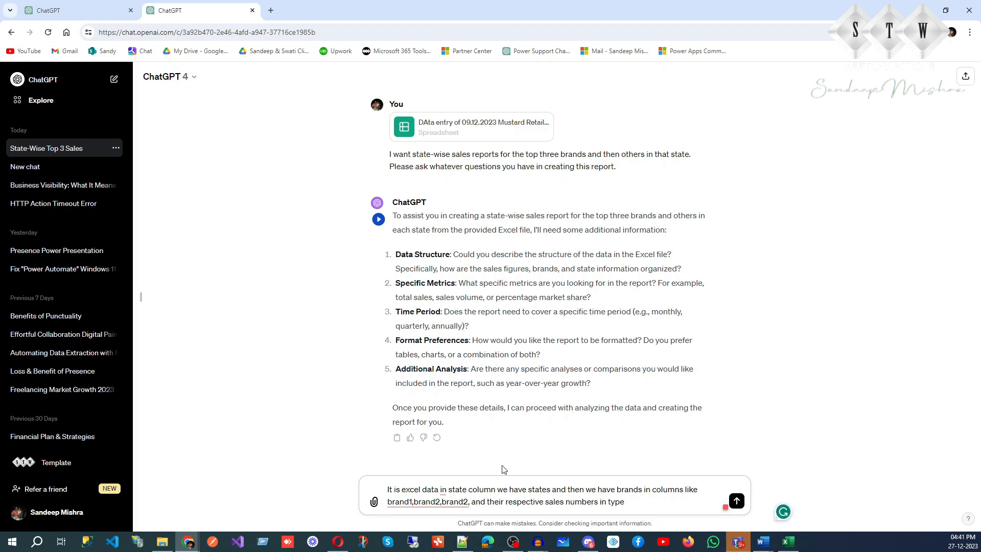
type("1,type")
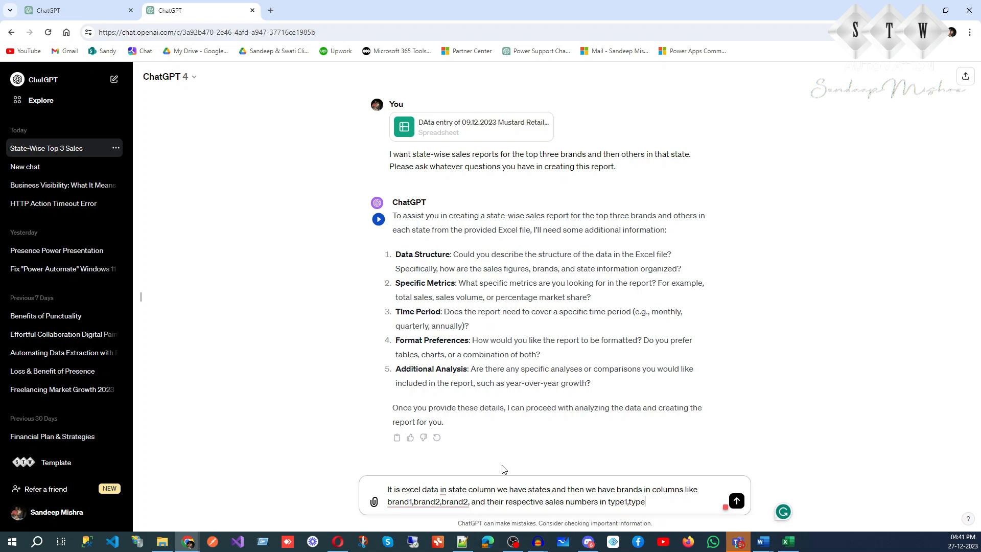
type("2,type")
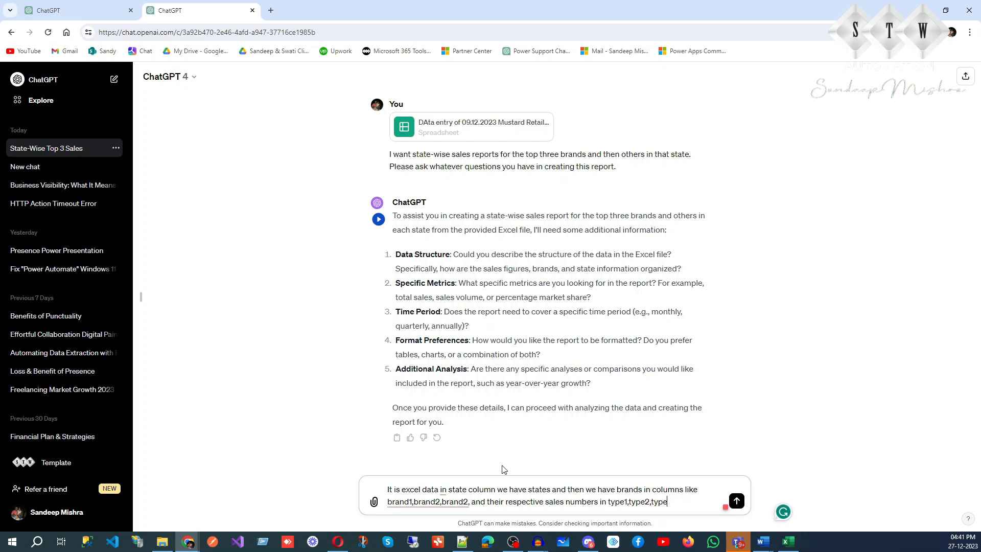
type("s colum")
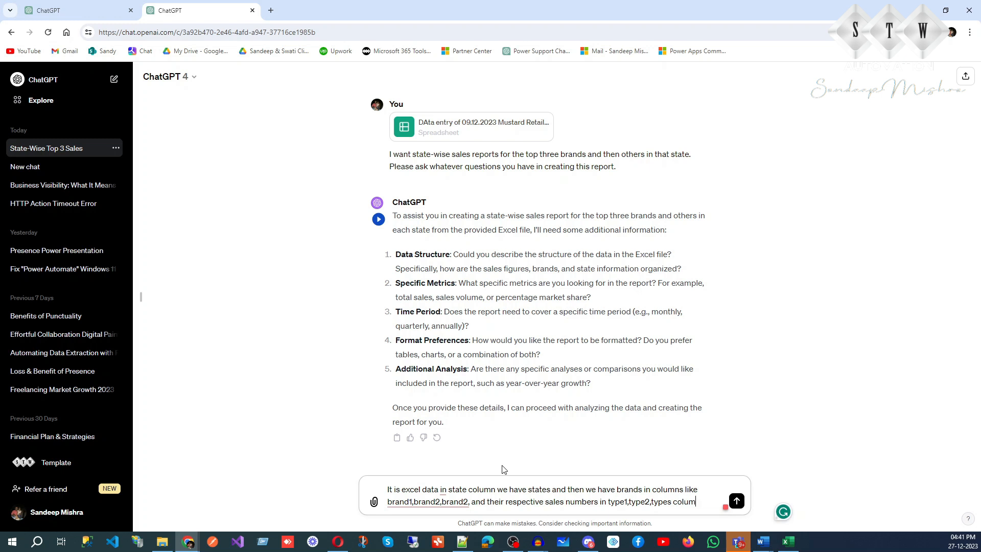
type("ns.")
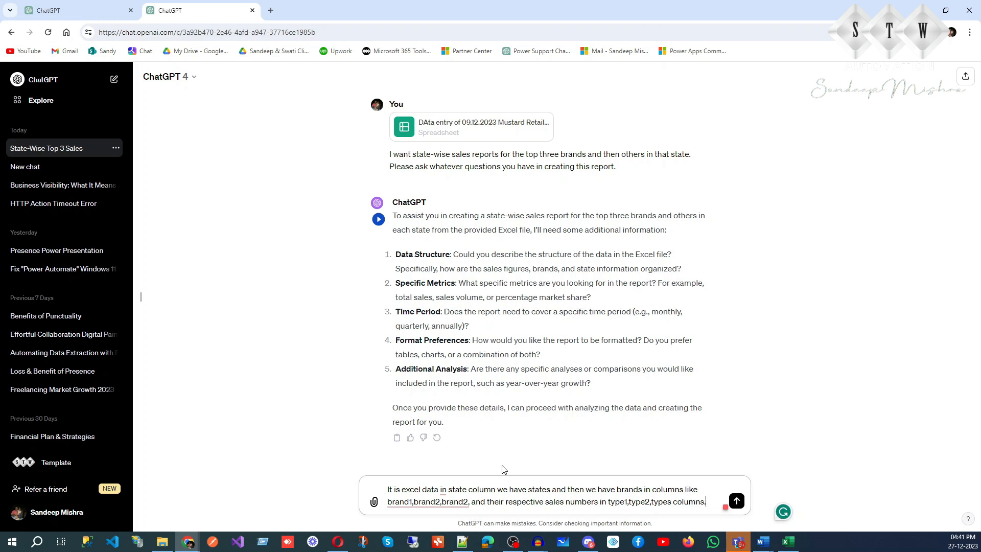
- Send the data-layout reply and follow ChatGPT's six-step plan and column summary
left_click(736, 501)
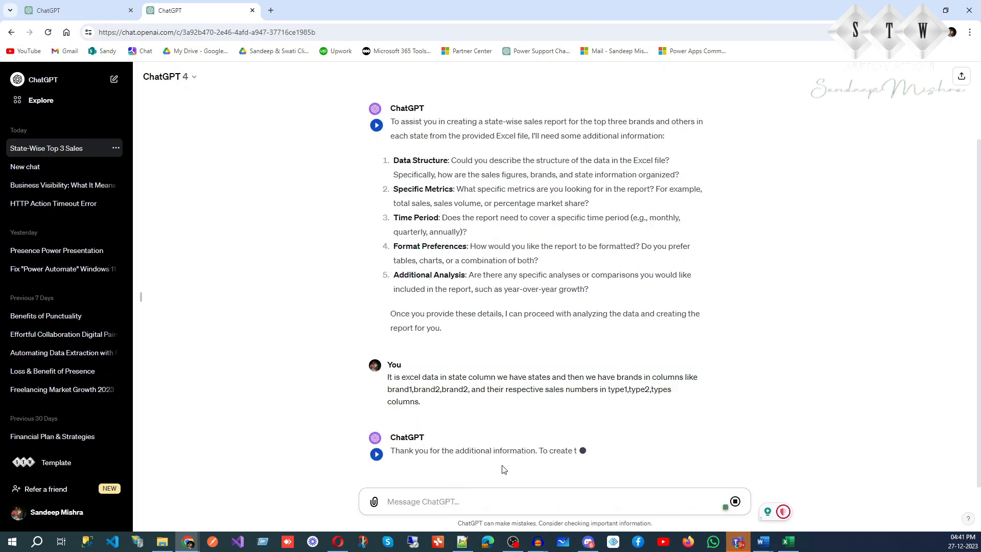
scroll("down", 3)
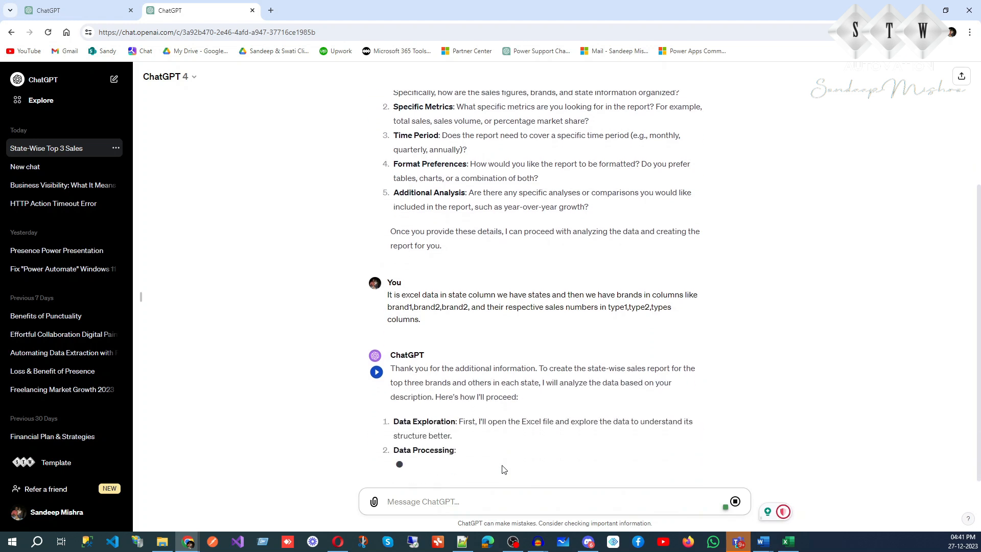
scroll("down", 3)
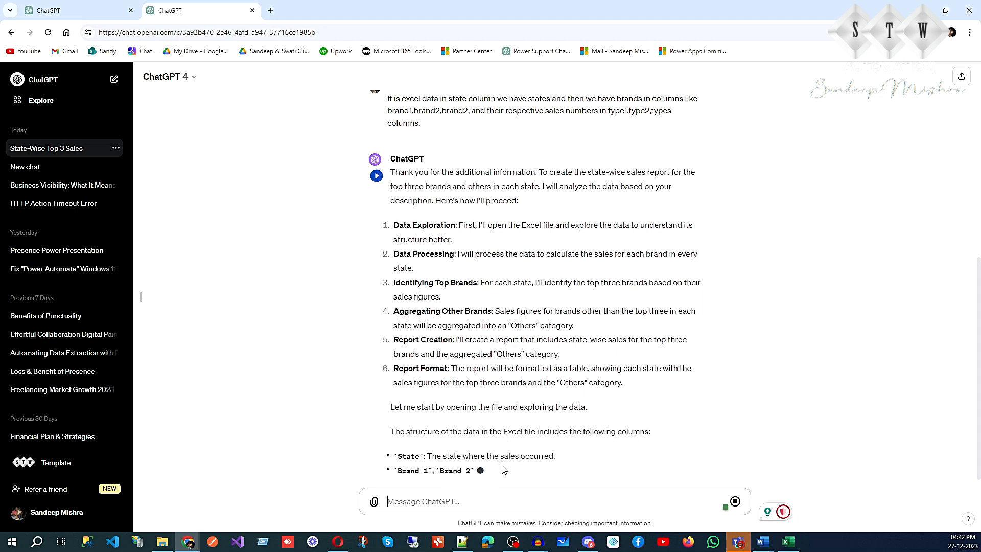
scroll("down", 3)
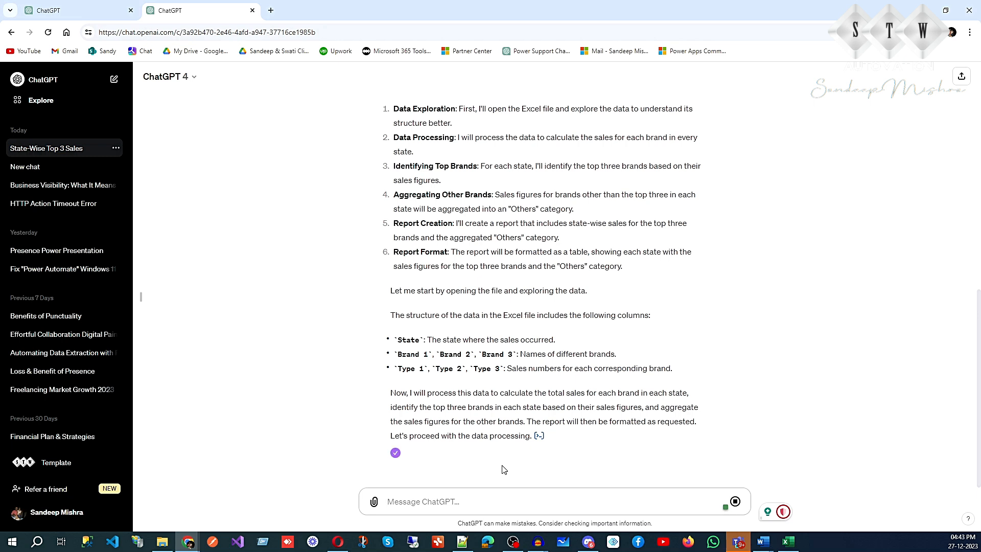
- Scroll to the finished table of top three brands and others' sales for five states
scroll("down", 3)
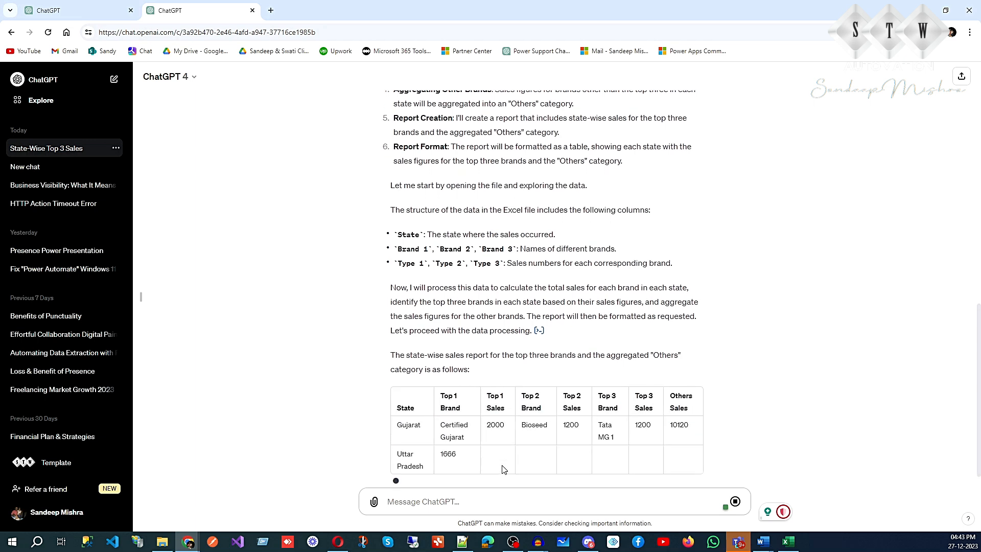
scroll("down", 3)
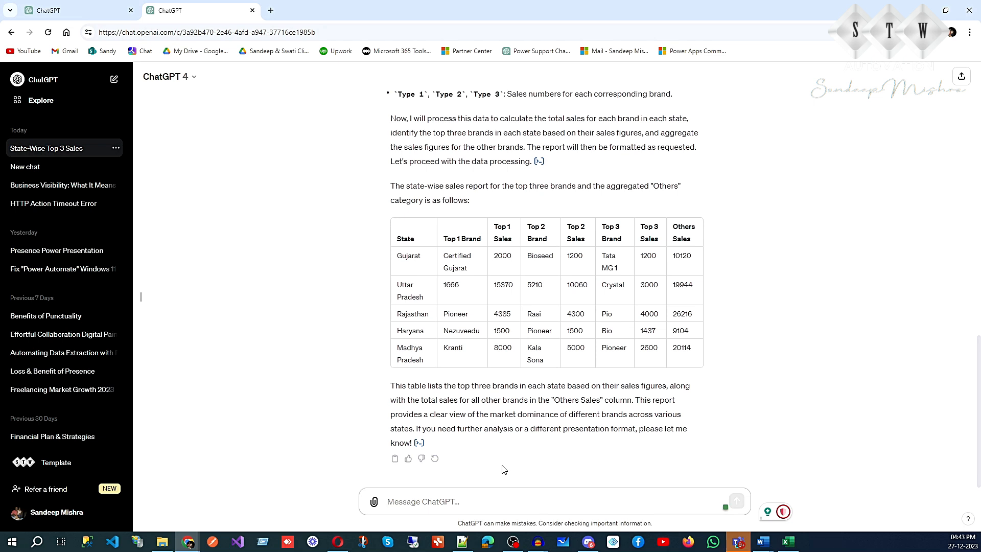
mouse_move(471, 449)
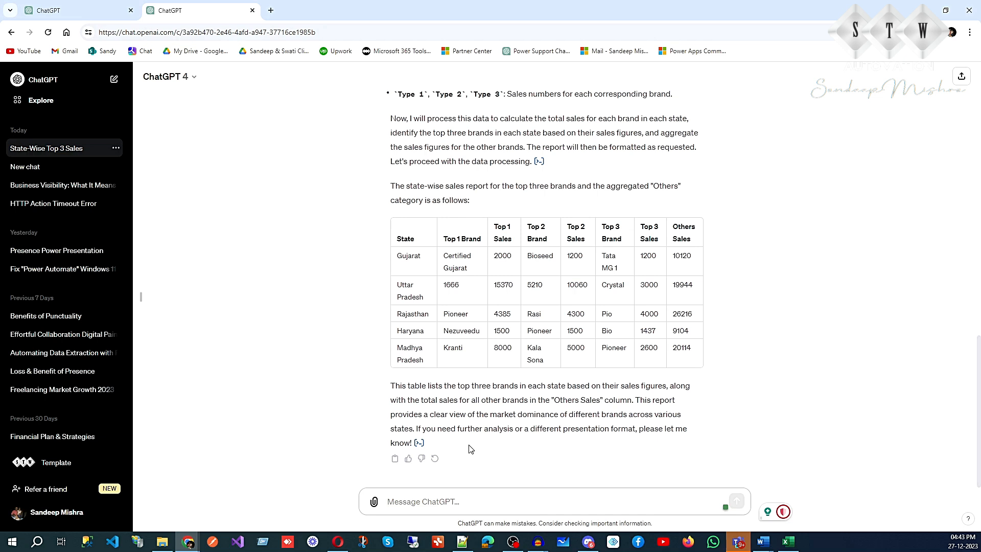
mouse_move(470, 449)
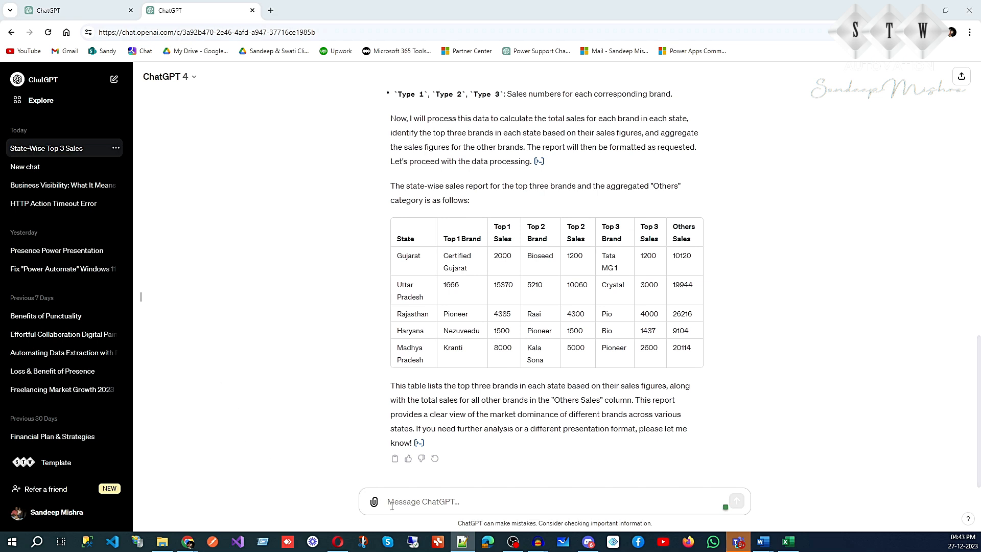
- Send 'Then based on extracted tabular data create bar chart for every state.'
type("Then based on extracted tabular data create bar chart for every state.")
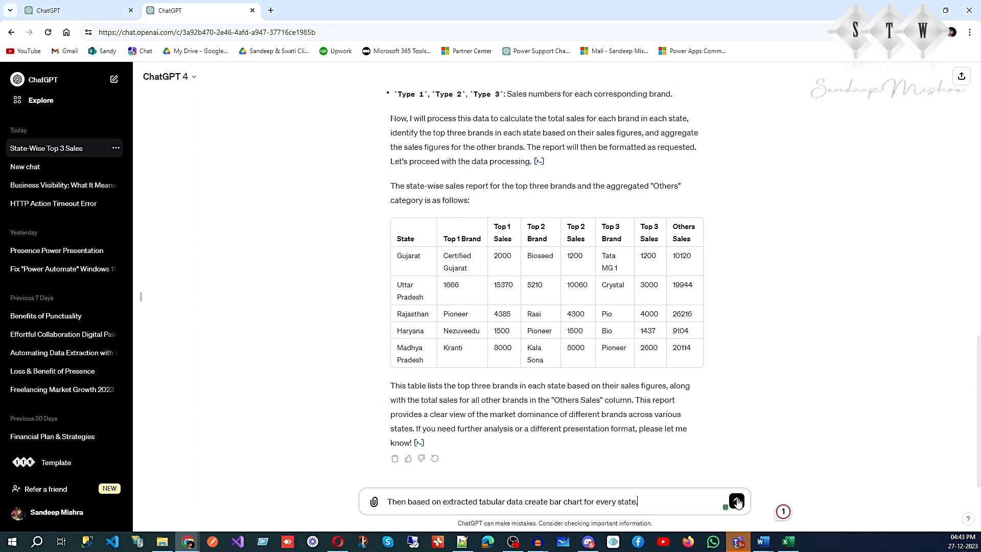
mouse_move(736, 502)
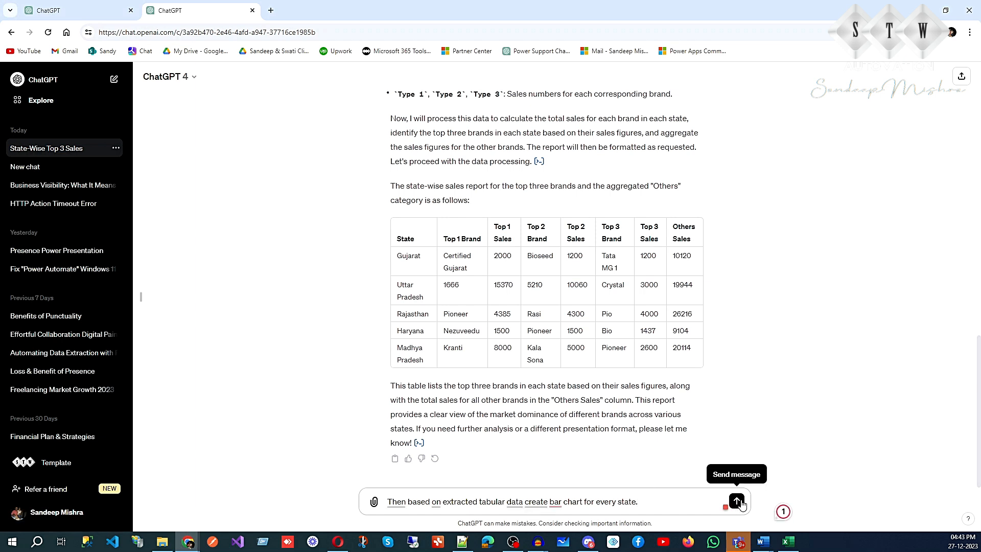
left_click(736, 501)
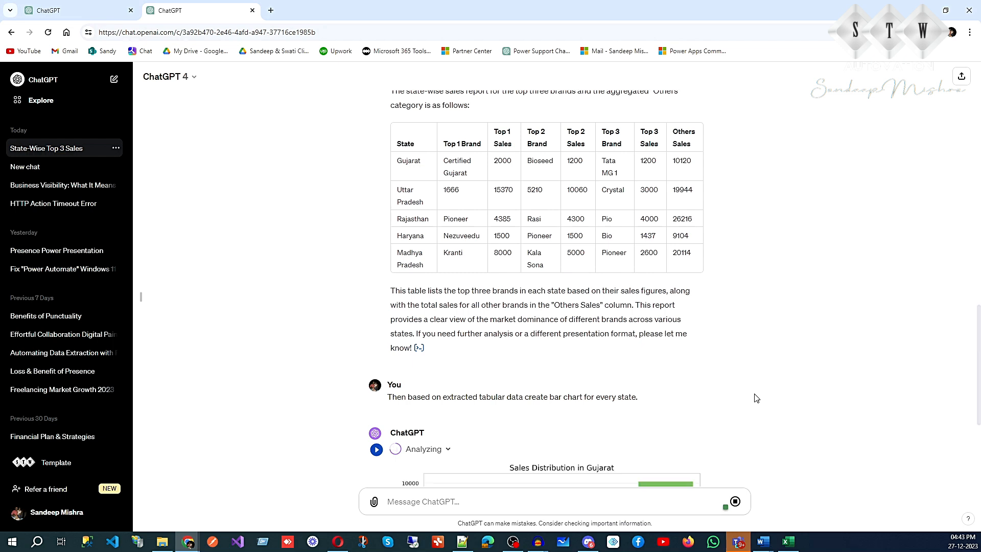
- Scroll through the bar charts for Gujarat, Uttar Pradesh, Rajasthan, Haryana and Madhya Pradesh
scroll("down", 3)
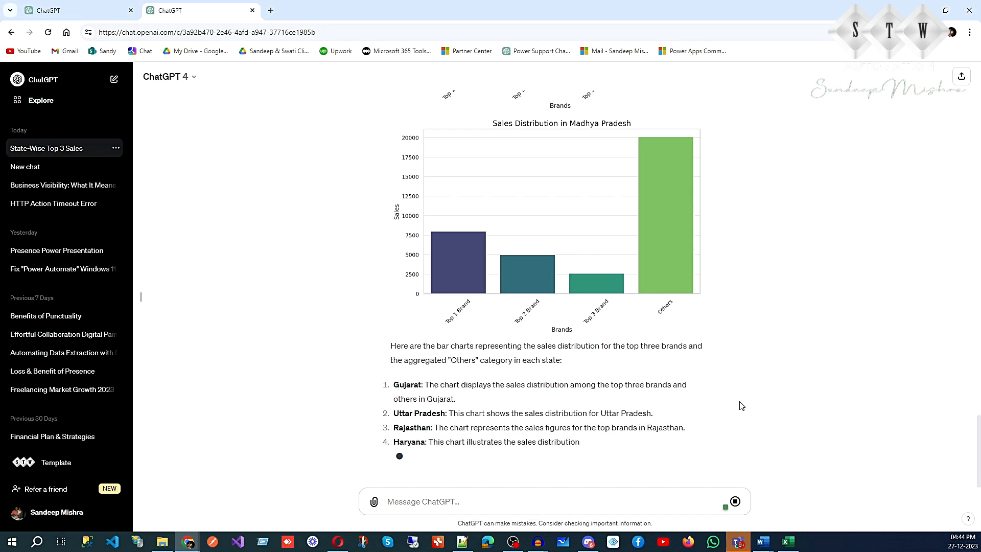
scroll("down", 3)
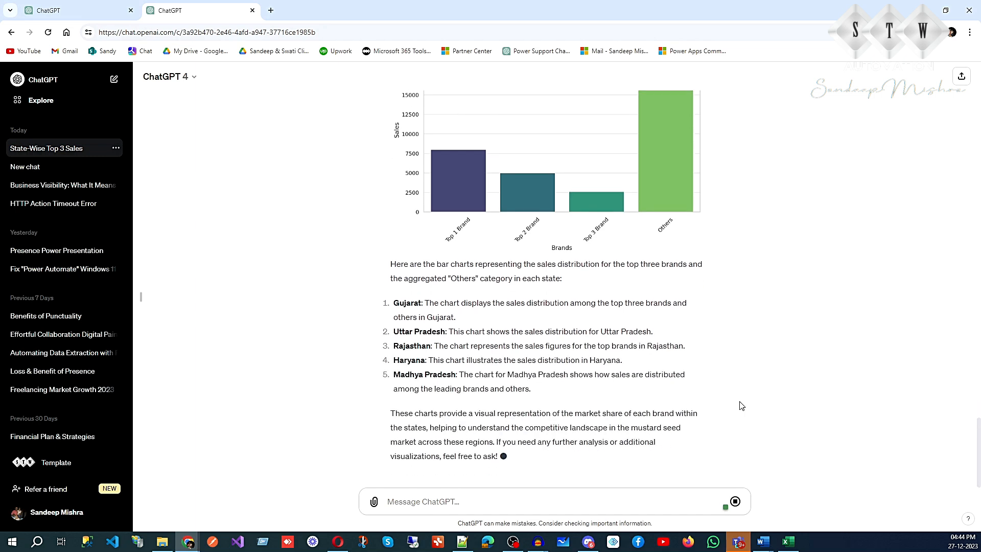
scroll("down", 3)
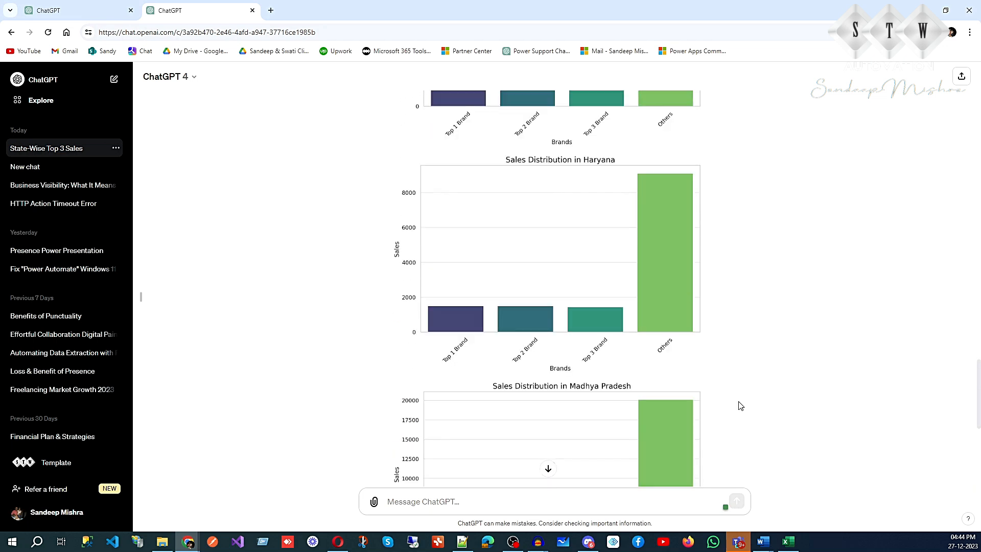
scroll("down", 3)
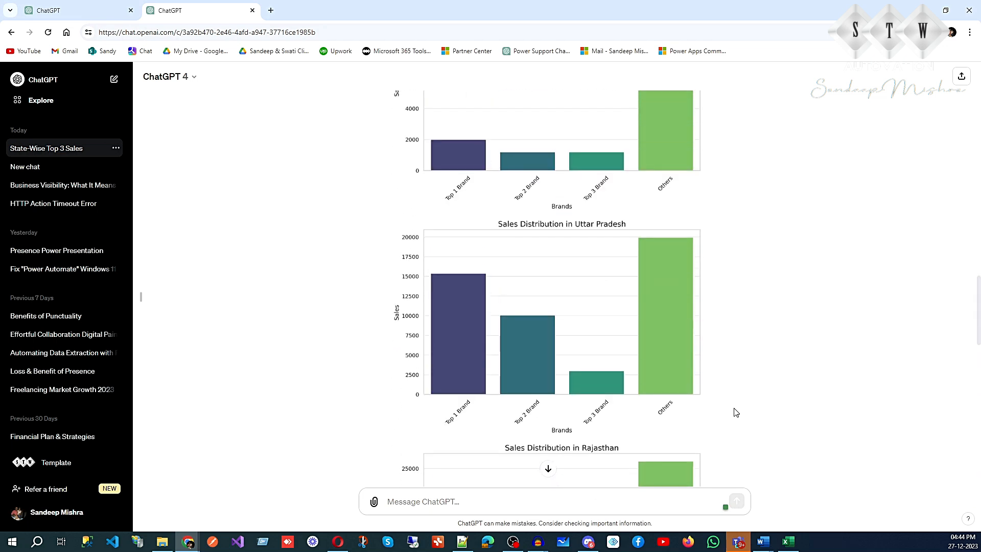
scroll("up", 3)
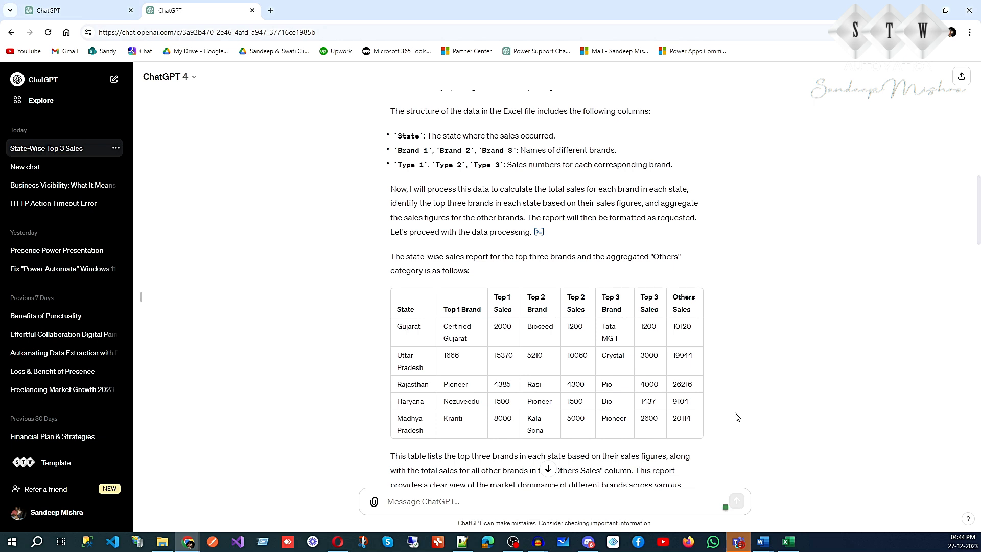
scroll("down", 3)
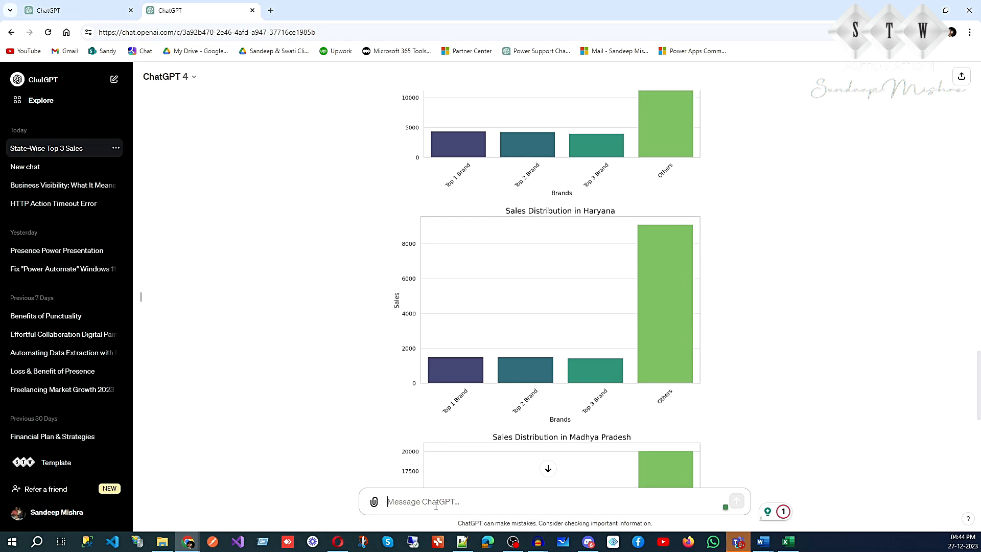
scroll("down", 3)
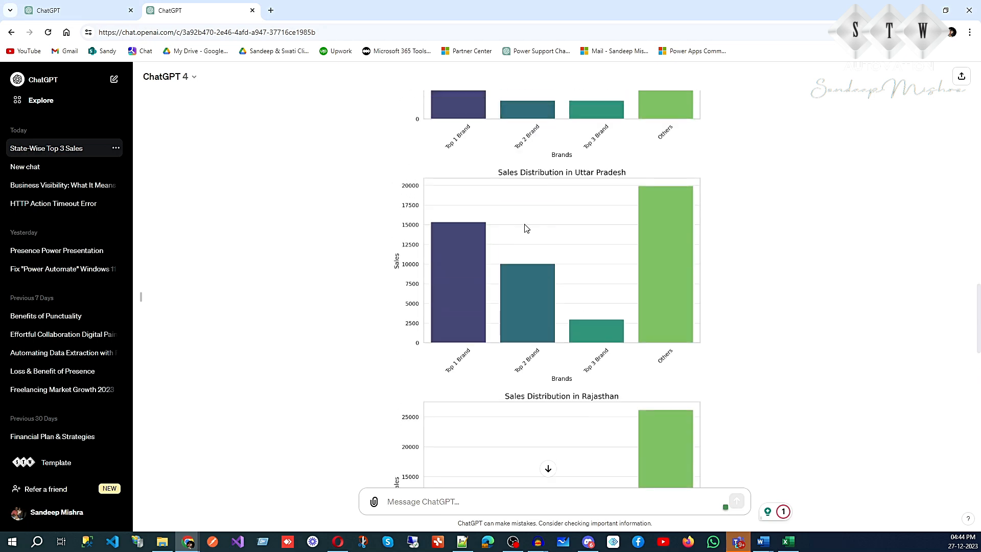
scroll("up", 3)
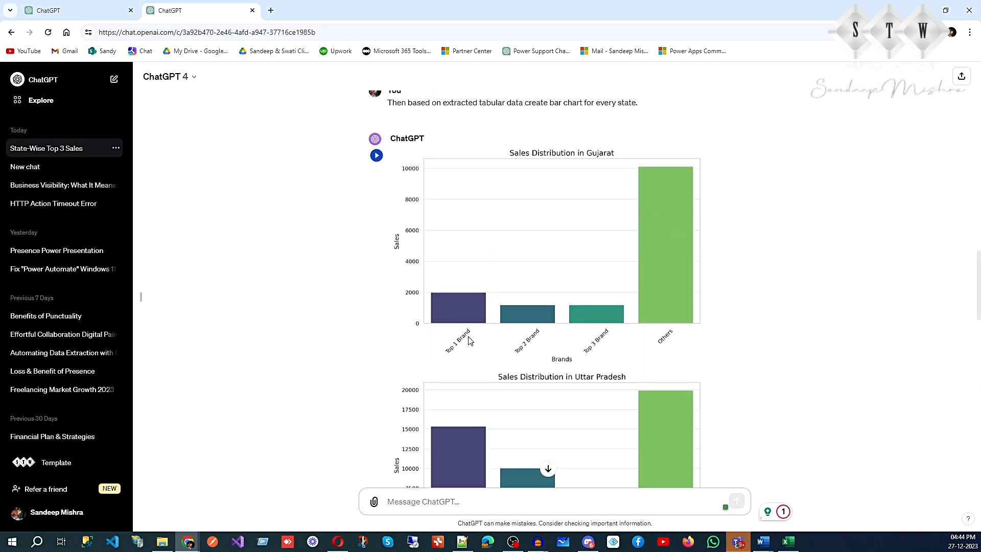
scroll("down", 3)
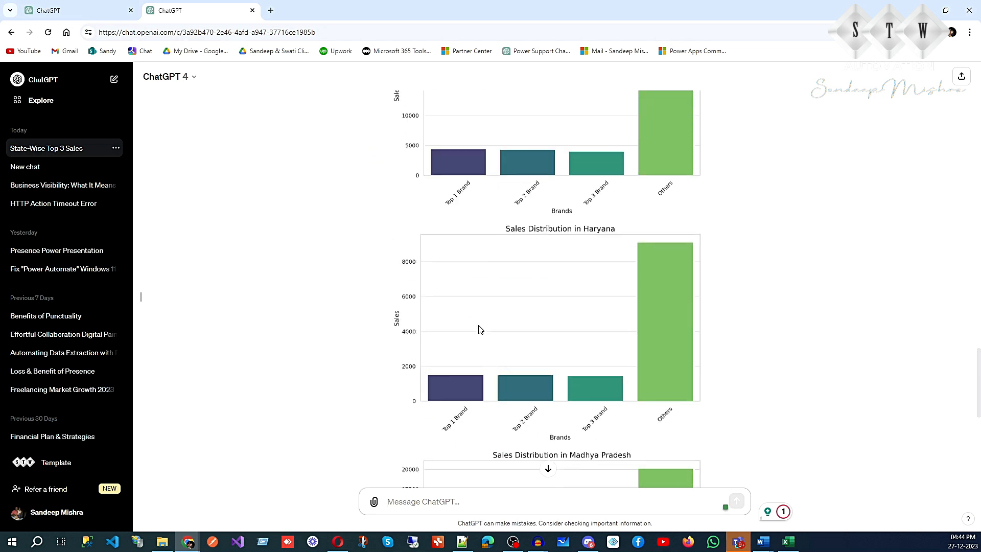
scroll("down", 3)
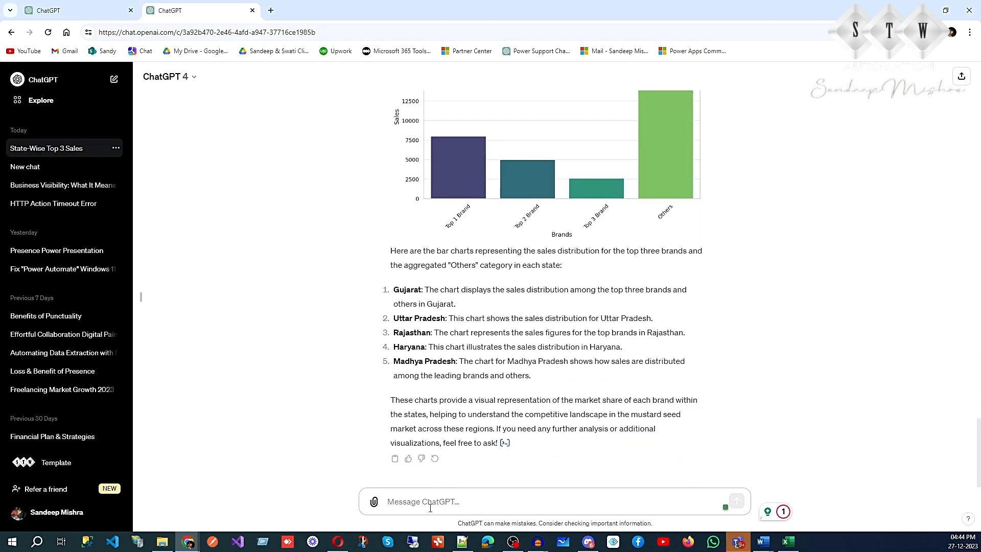
- Send the follow-up 'also include brand name in charts'
type("also includ")
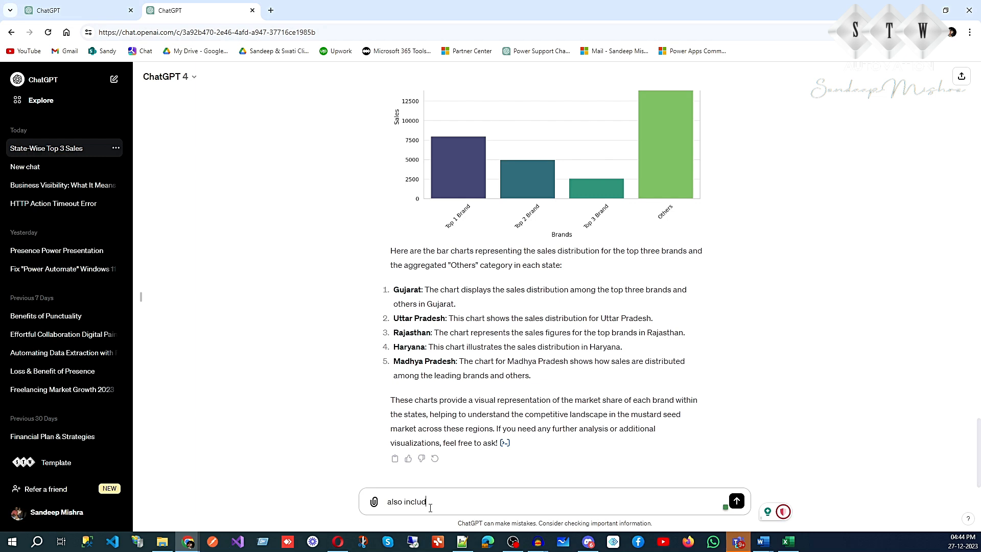
type("e brand name")
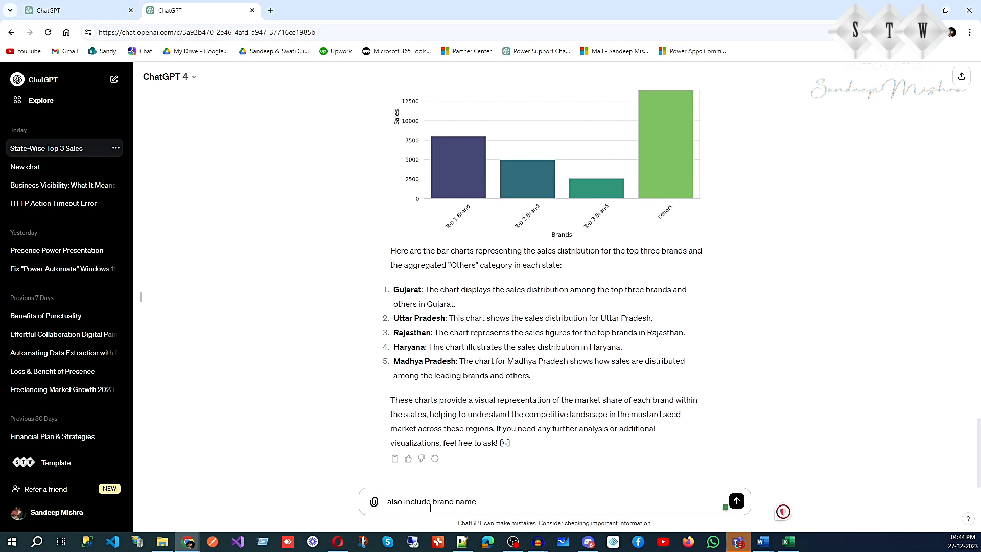
type("in charts")
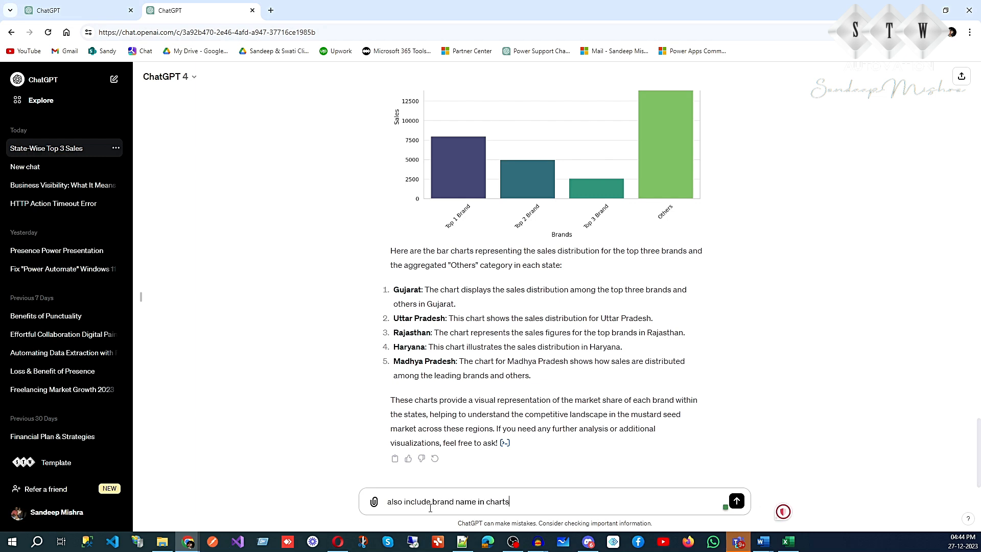
left_click(736, 501)
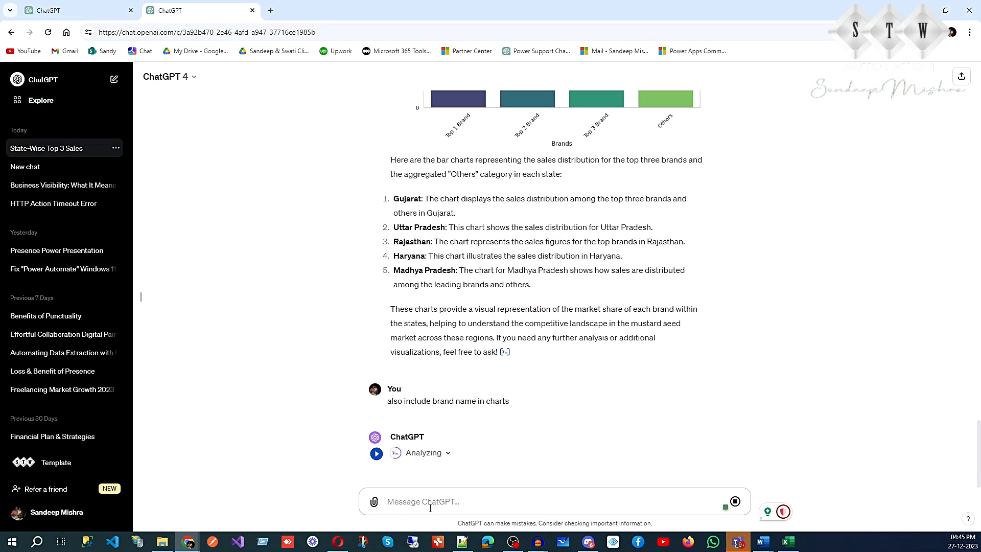
- Scroll through the updated brand-labelled state charts and the summary naming each state's brands
scroll("down", 3)
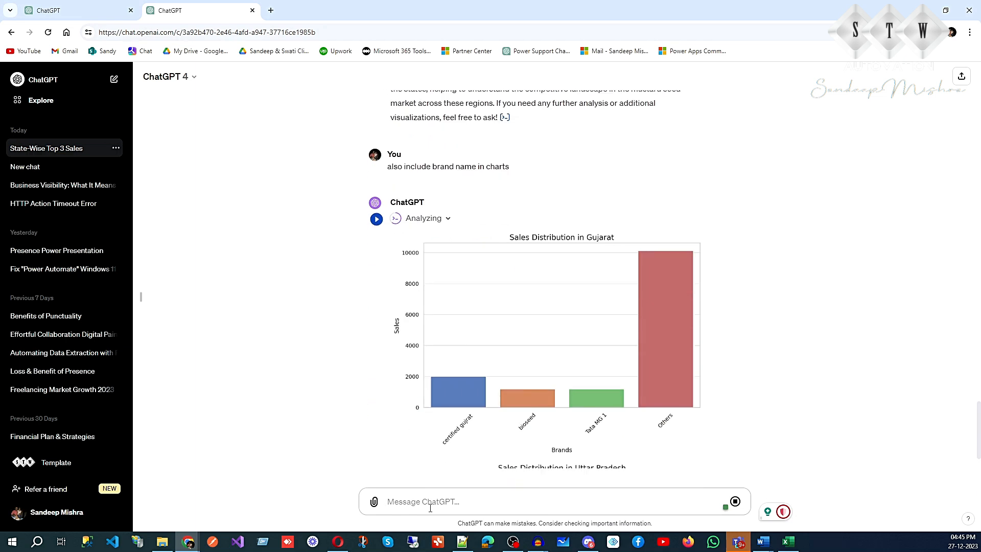
scroll("down", 3)
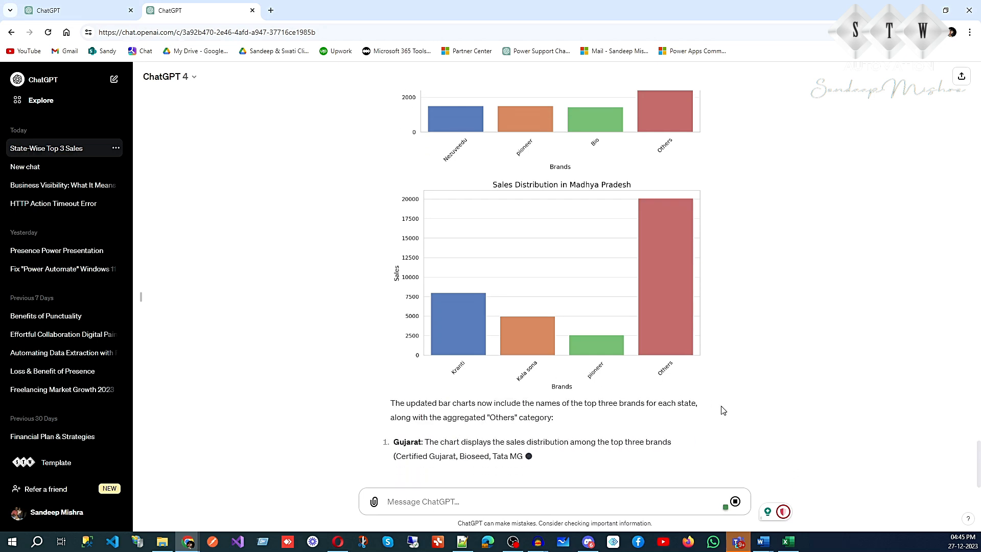
scroll("down", 3)
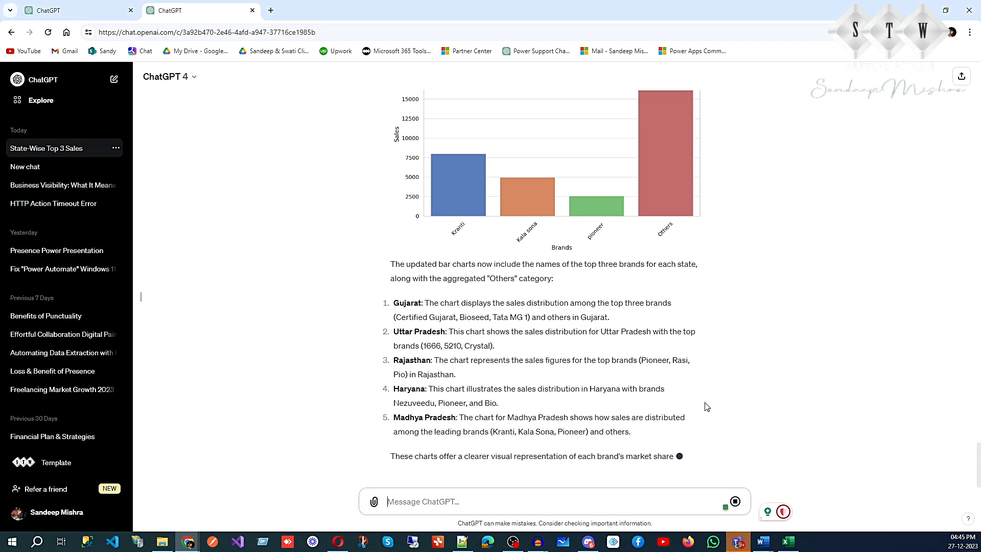
scroll("down", 3)
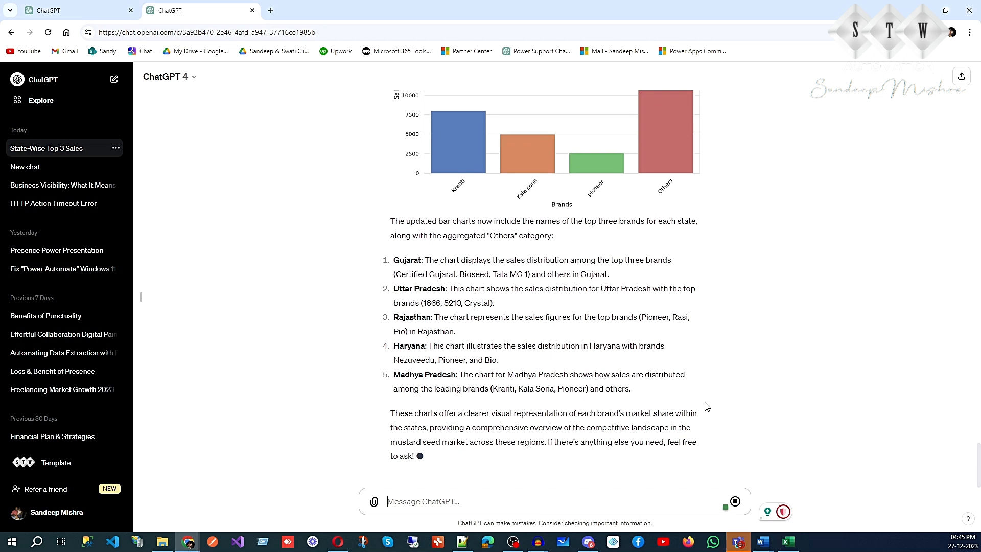
scroll("down", 3)
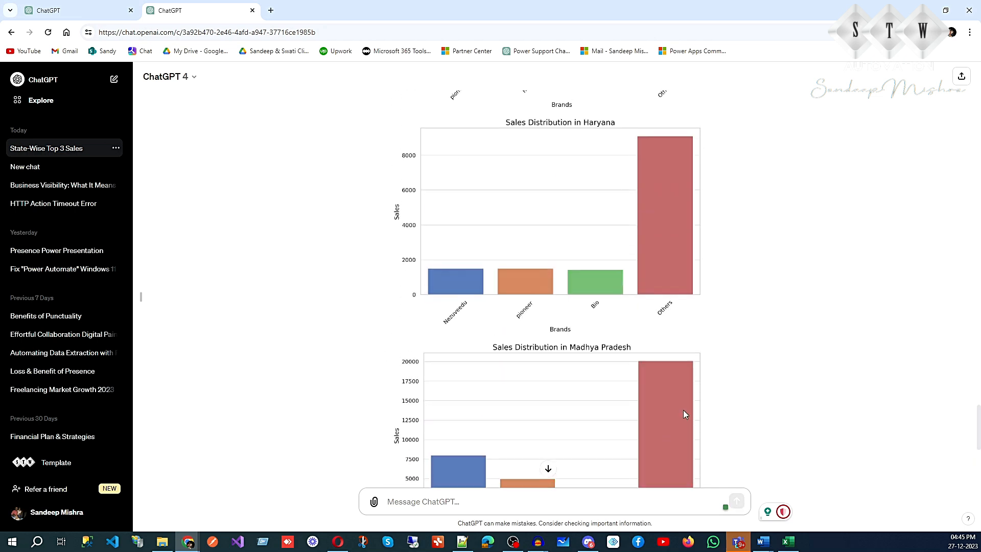
scroll("up", 3)
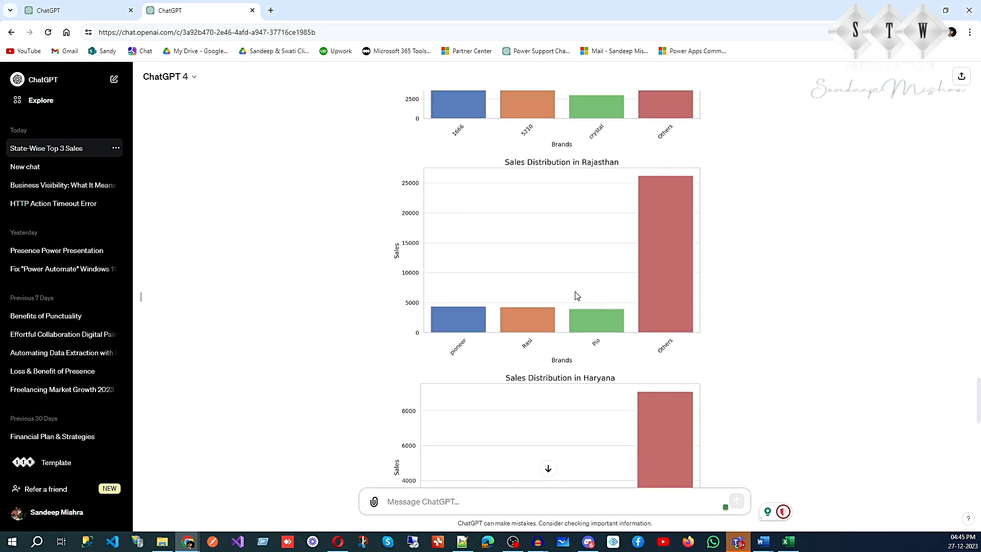
scroll("up", 3)
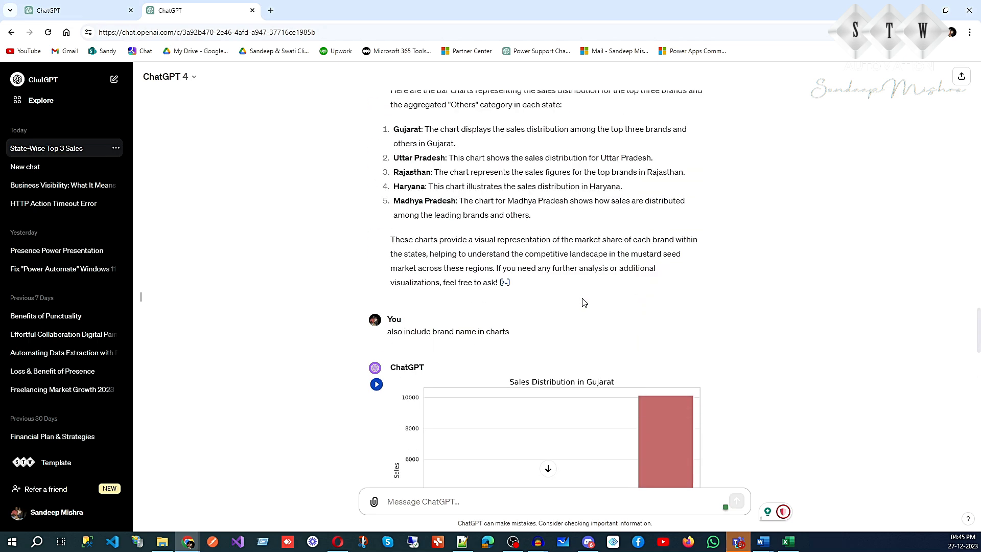
scroll("down", 3)
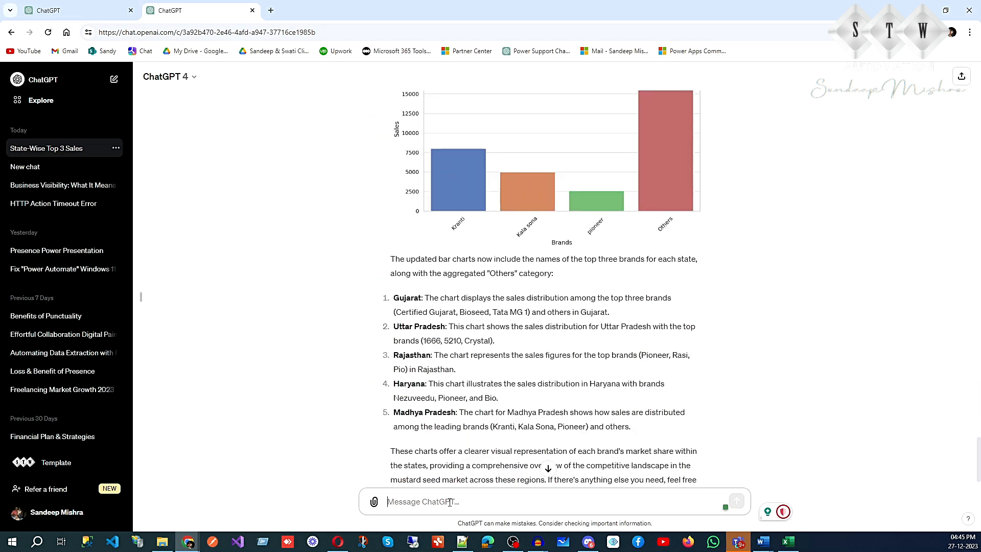
- Send the message 'please make this files available for download', correcting the typo first
type("please m")
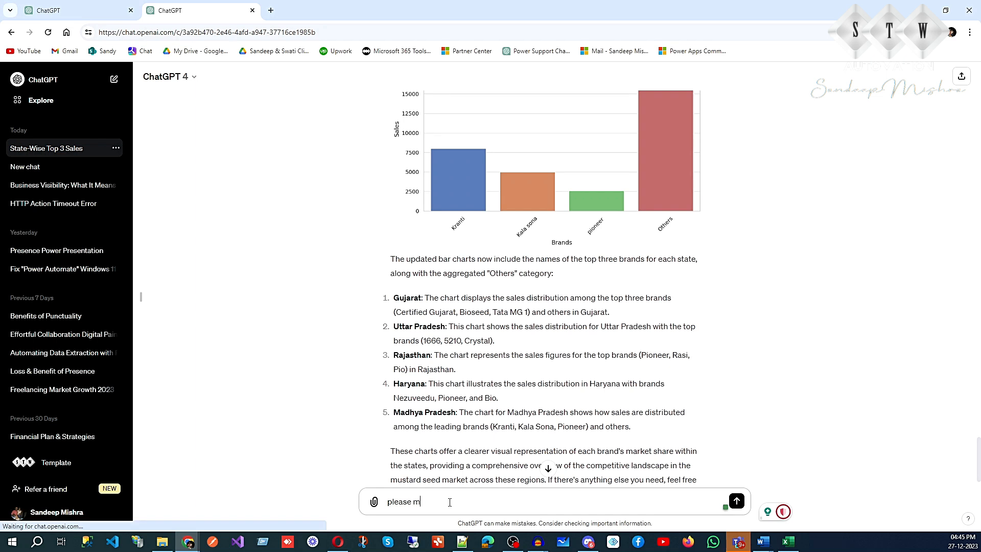
type("ake this files a")
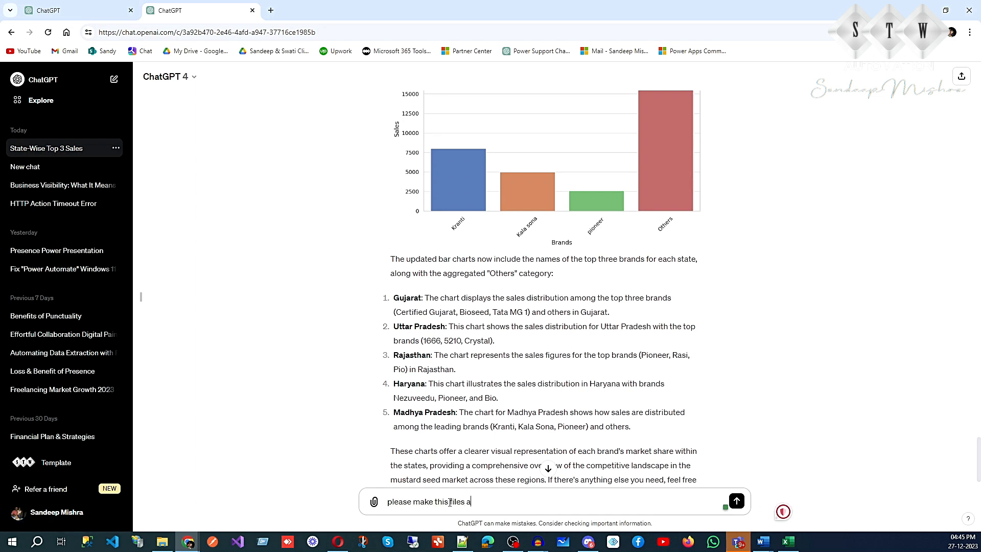
type("vaiable")
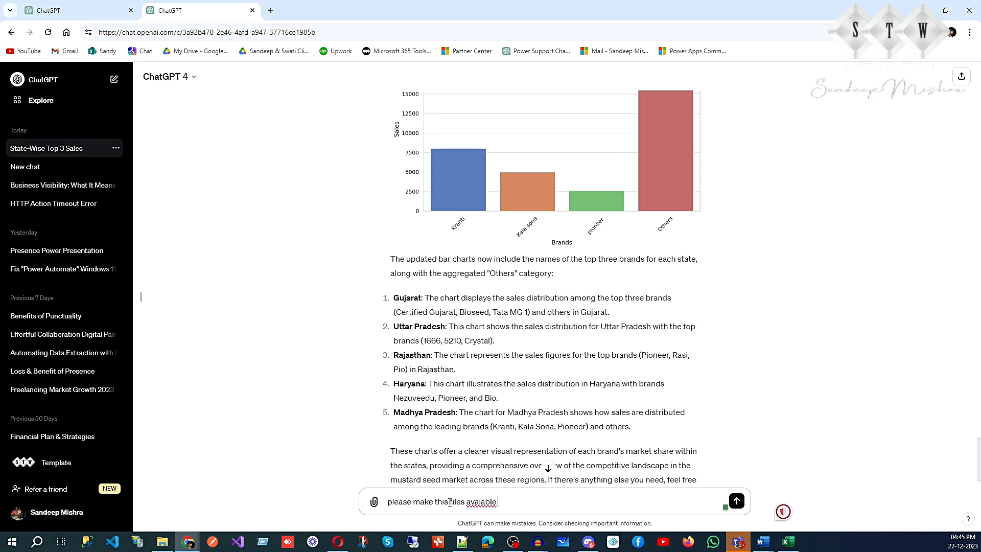
key("Backspace")
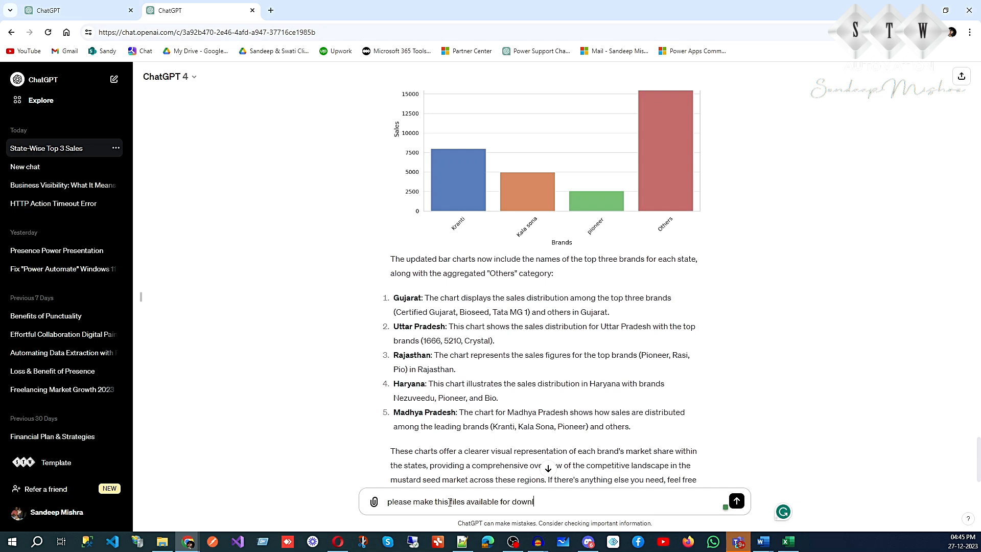
left_click(736, 501)
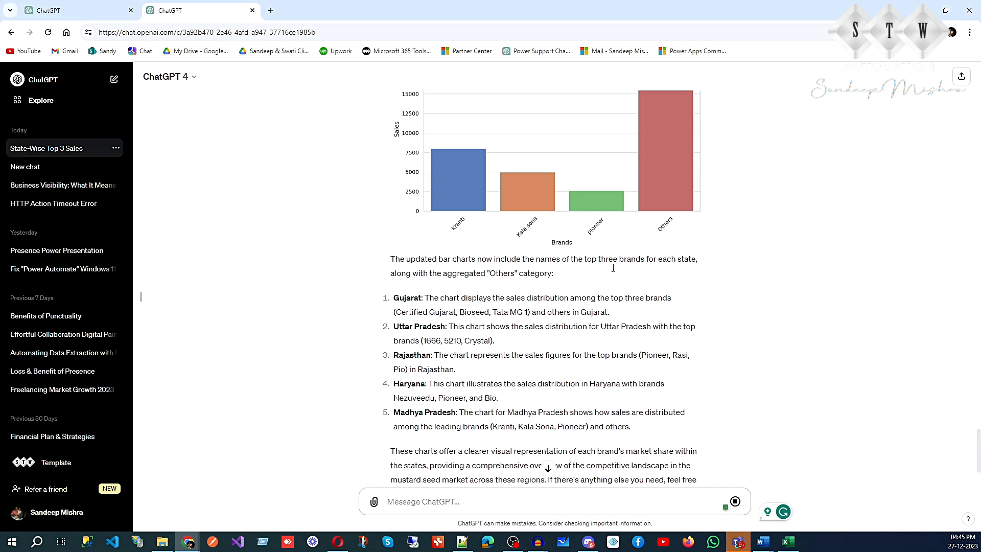
- Scroll through the reply listing saved chart image download links for Gujarat through Haryana
scroll("down", 3)
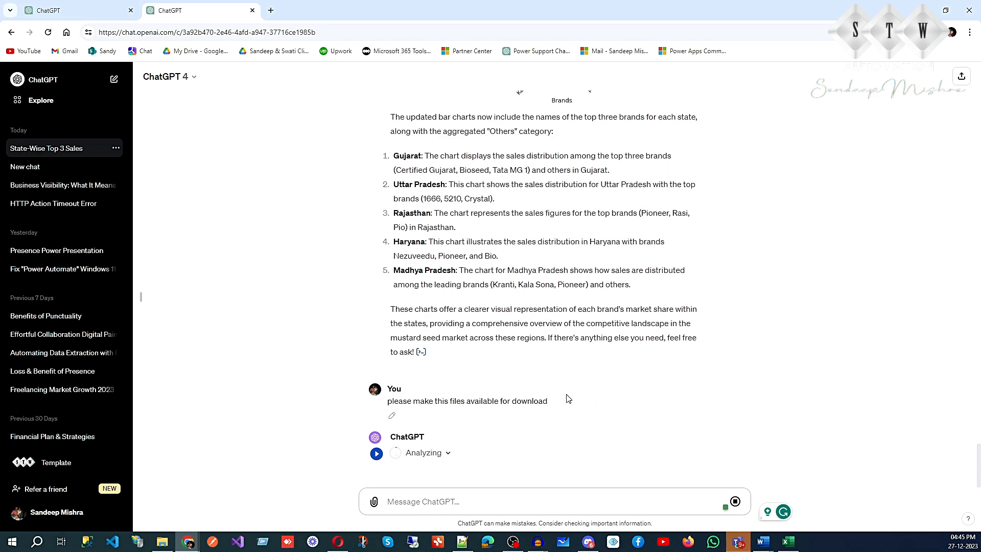
mouse_move(480, 390)
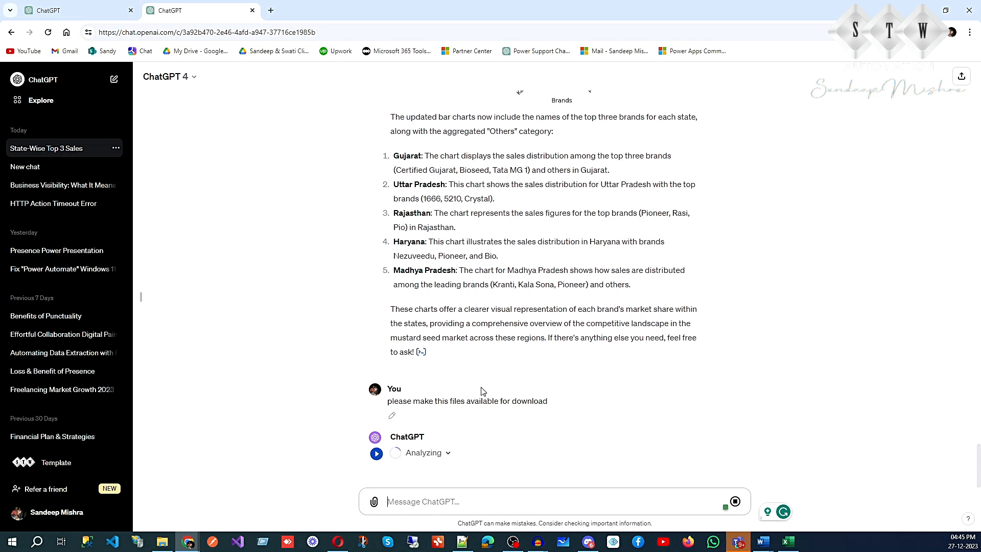
scroll("down", 3)
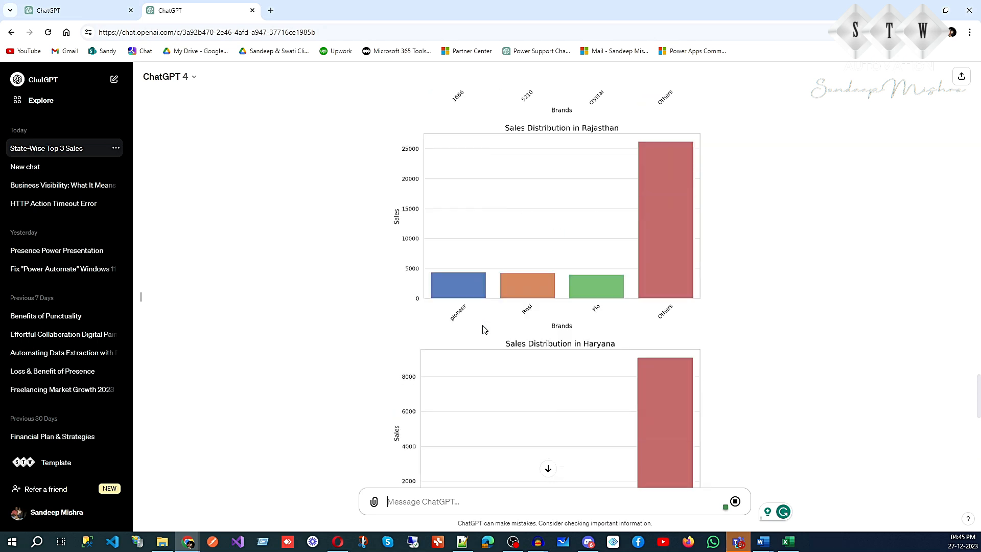
scroll("up", 3)
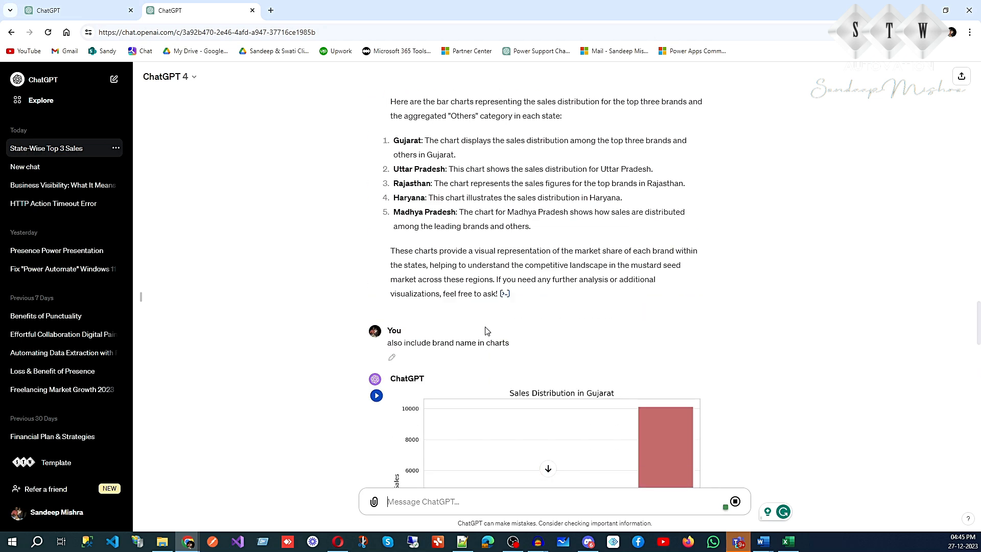
scroll("down", 3)
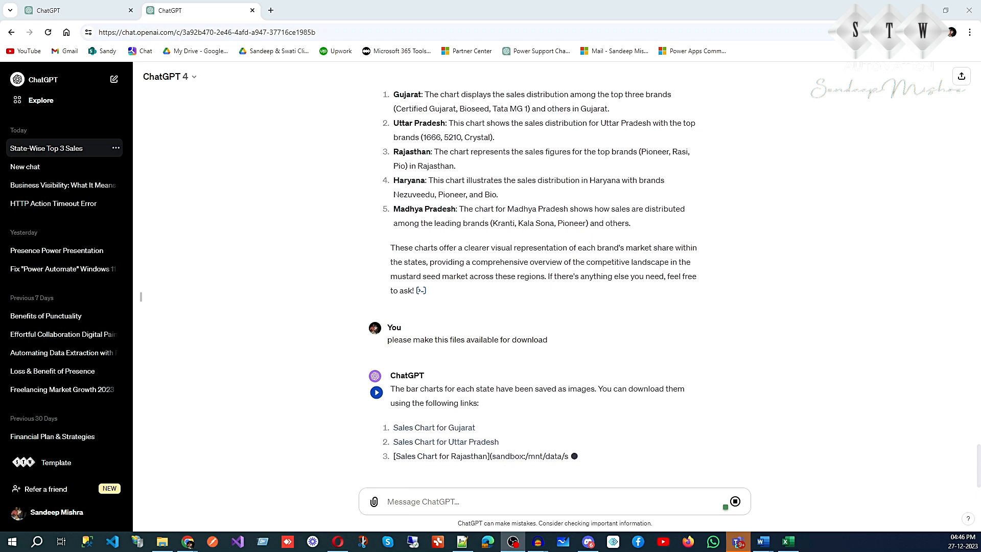
scroll("down", 3)
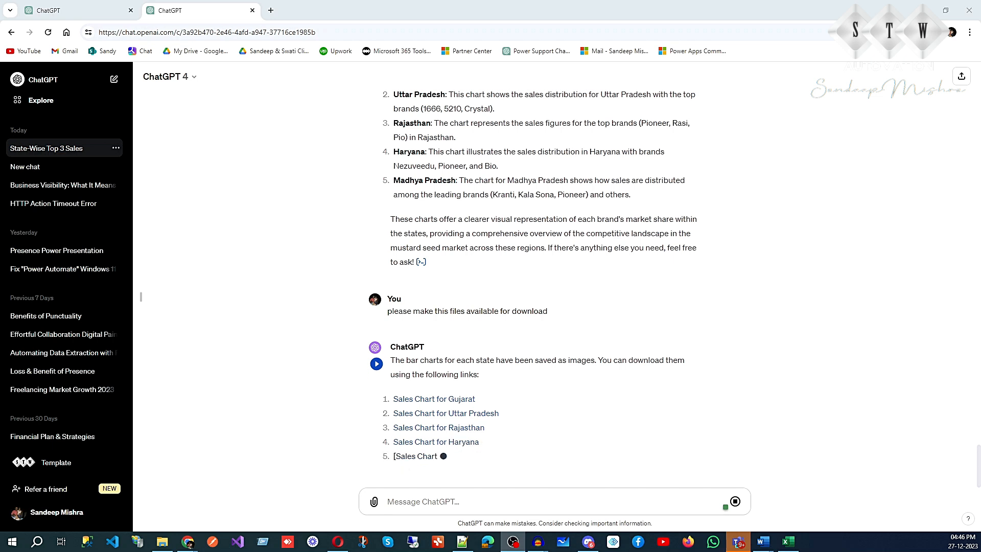